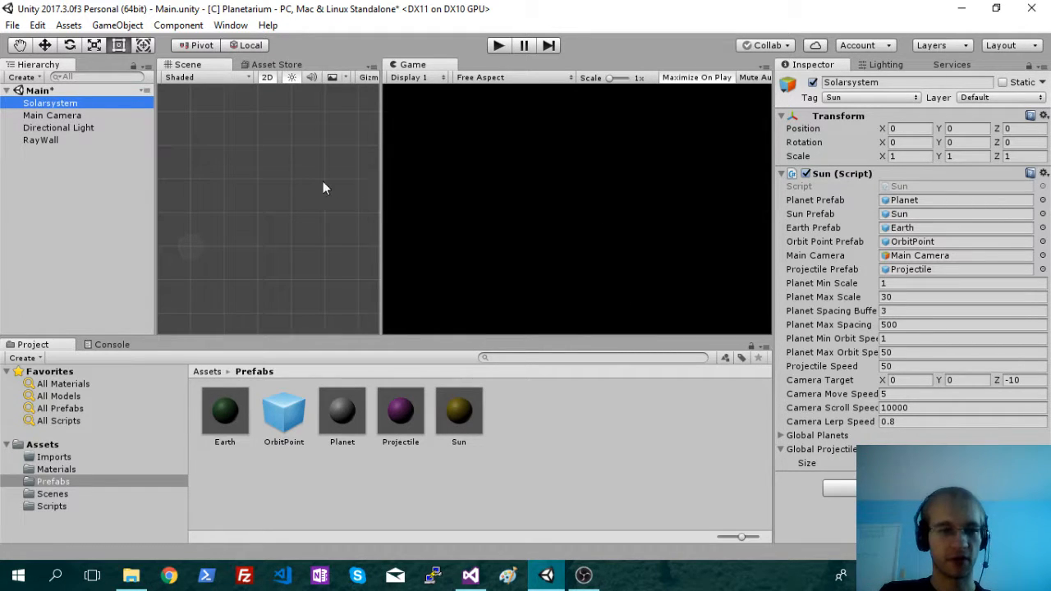
{"action": "mouse_move", "coordinate": [514, 174]}
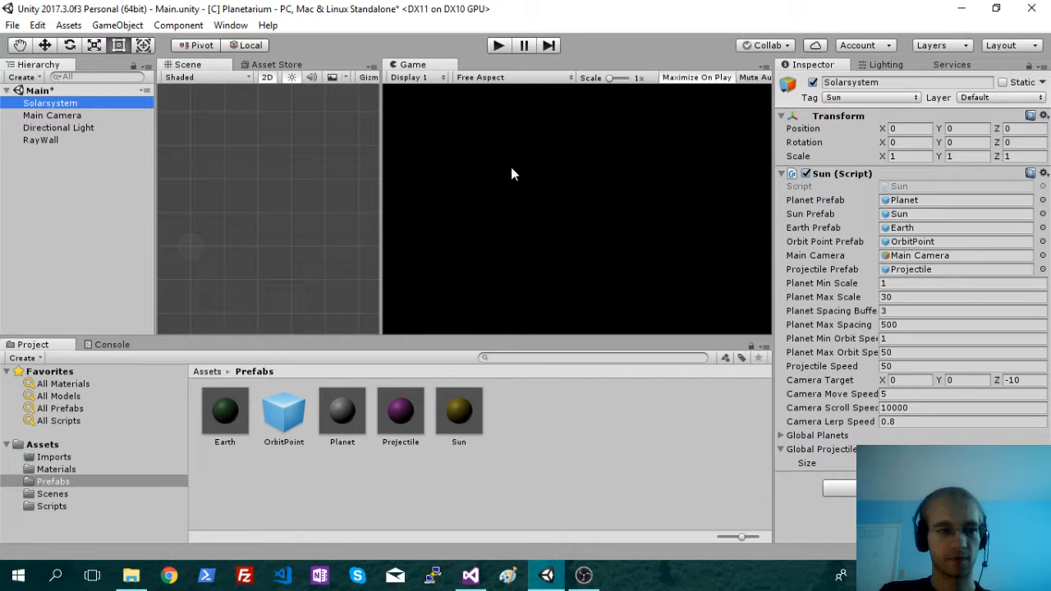
{"action": "mouse_move", "coordinate": [578, 193]}
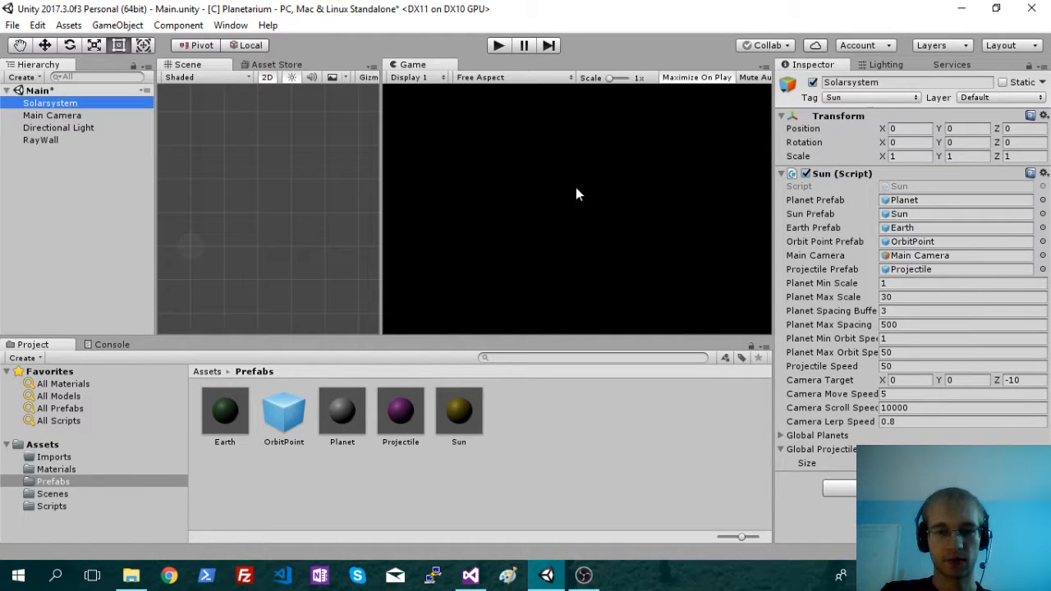
{"action": "mouse_move", "coordinate": [597, 217]}
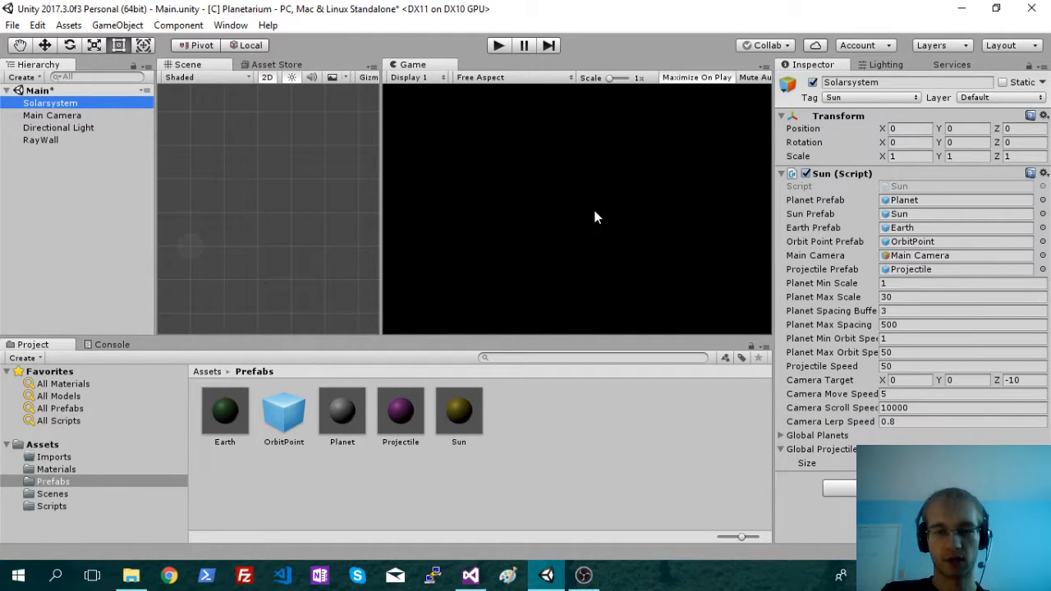
{"action": "mouse_move", "coordinate": [647, 187]}
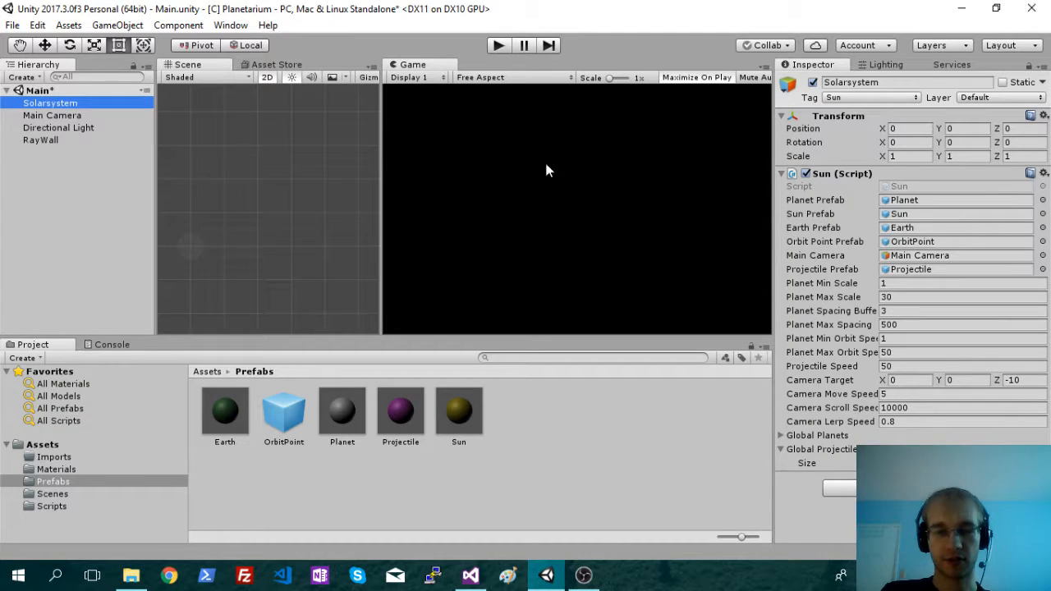
{"action": "mouse_move", "coordinate": [479, 220]}
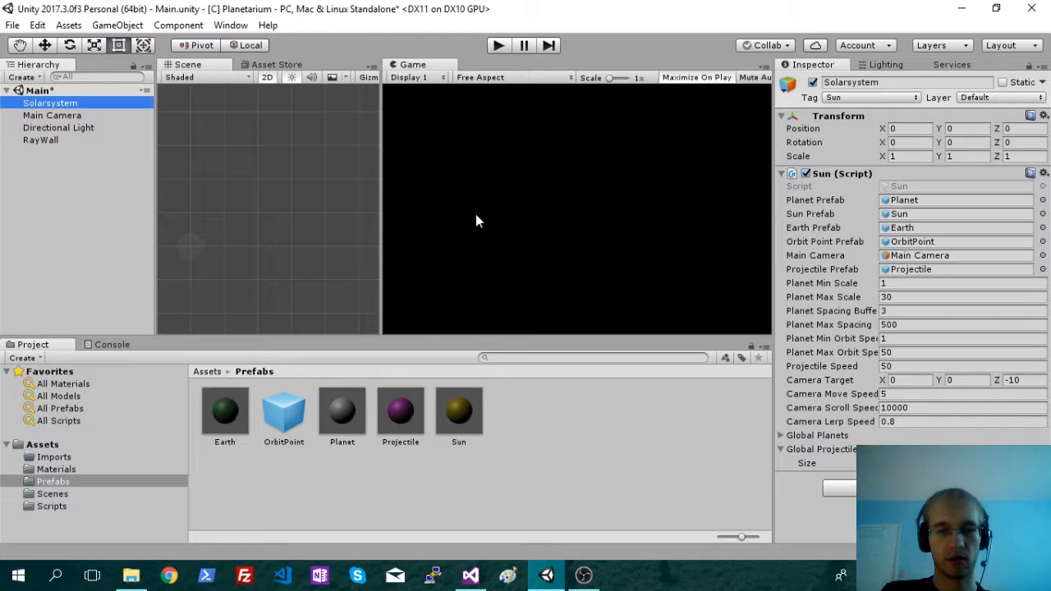
{"action": "mouse_move", "coordinate": [468, 177]}
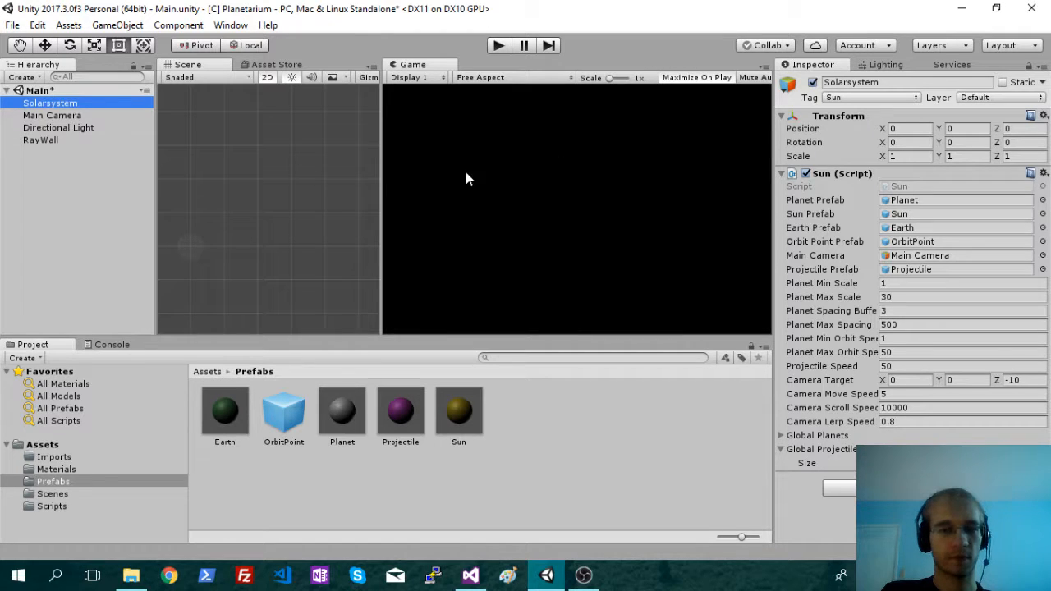
{"action": "mouse_move", "coordinate": [545, 205]}
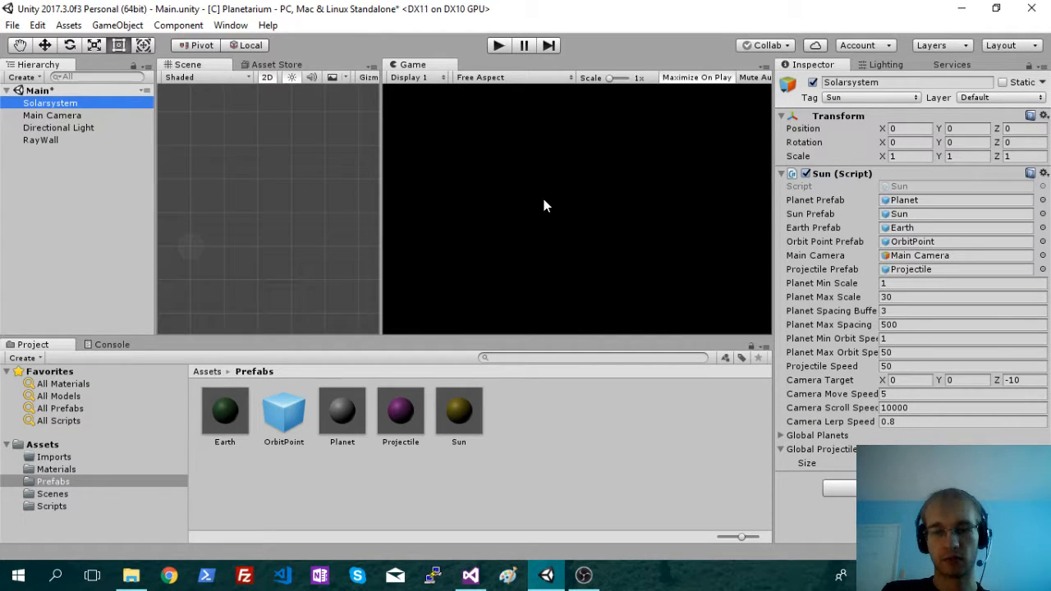
{"action": "mouse_move", "coordinate": [550, 203]}
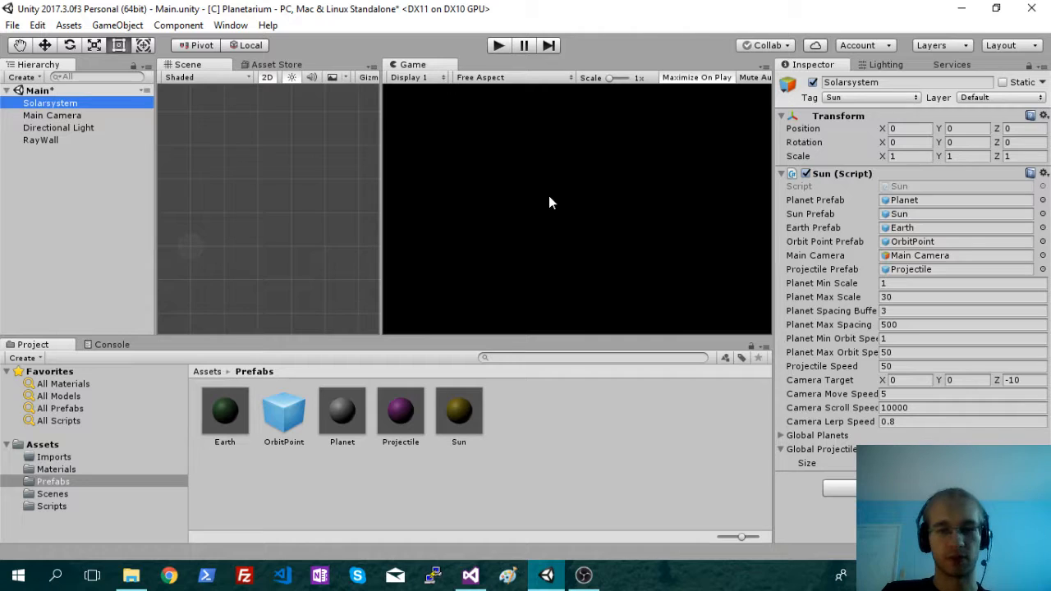
{"action": "mouse_move", "coordinate": [568, 190]}
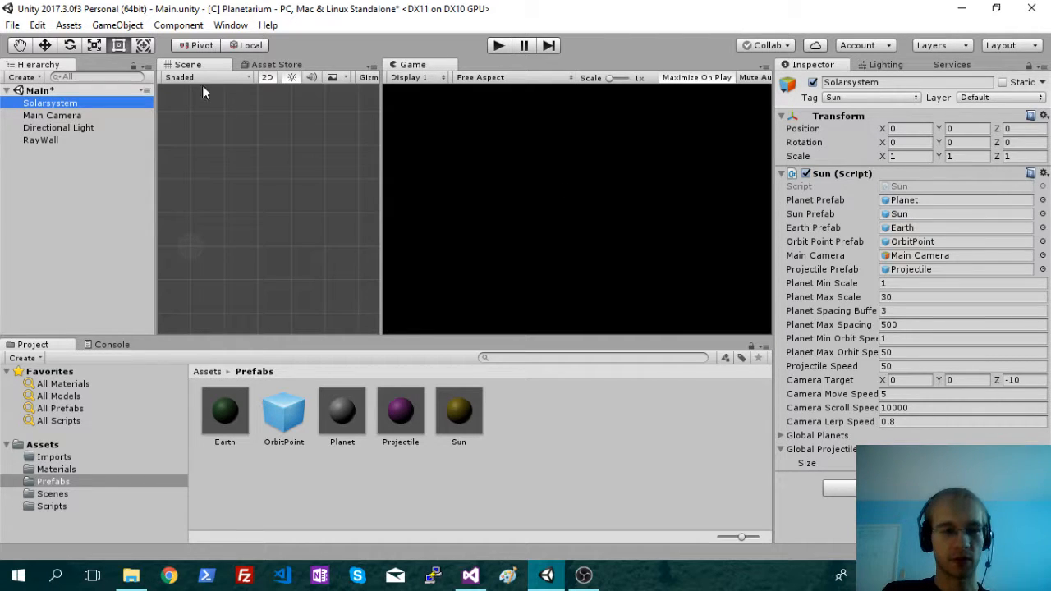
Create a UI Panel via GameObject > UI, bringing a Canvas and EventSystem into the scene
{"action": "left_click", "coordinate": [118, 24]}
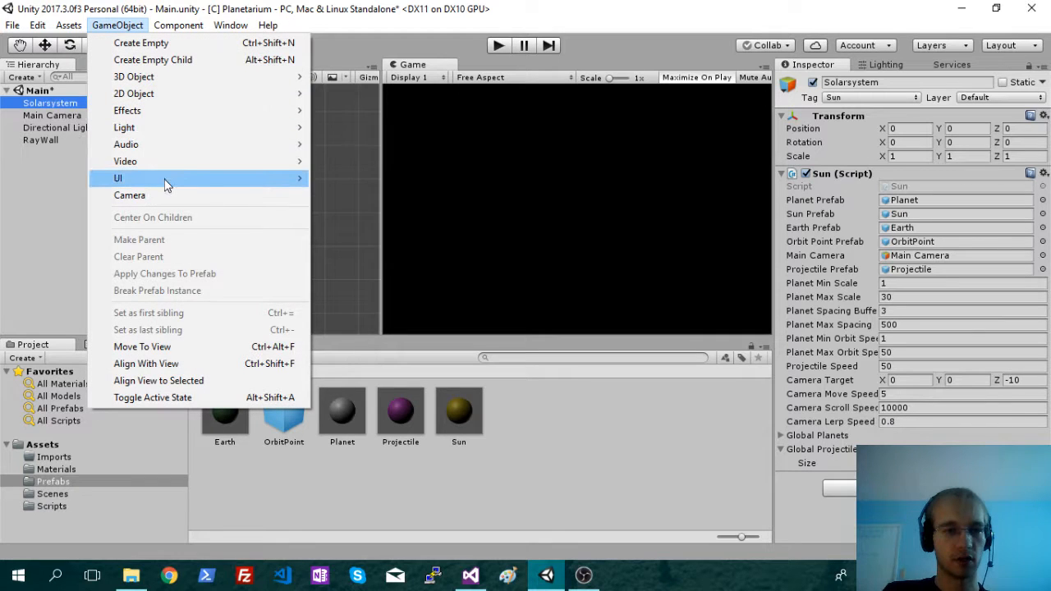
{"action": "mouse_move", "coordinate": [167, 184]}
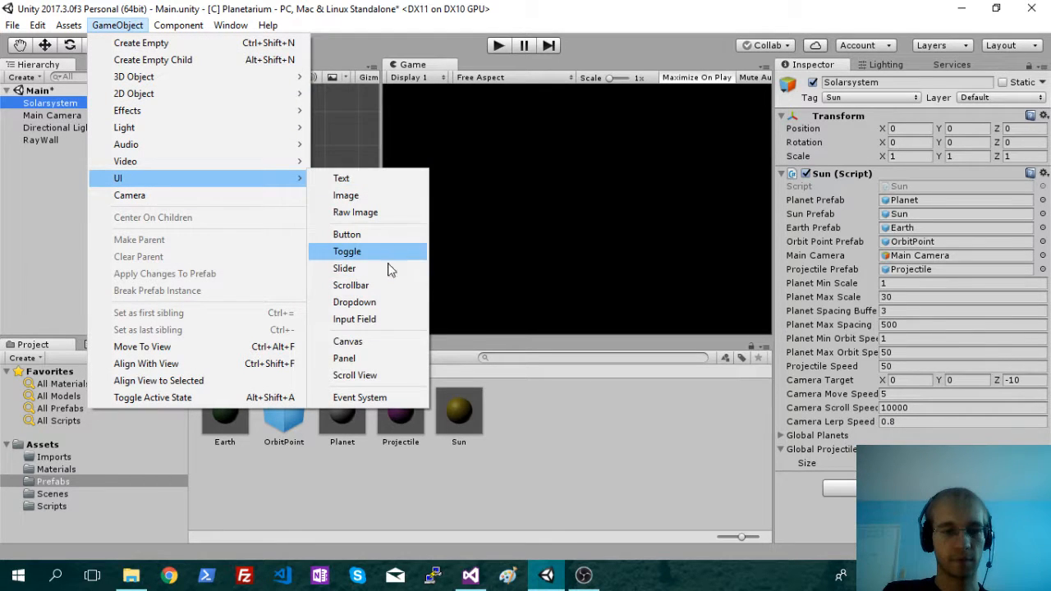
{"action": "left_click", "coordinate": [345, 357]}
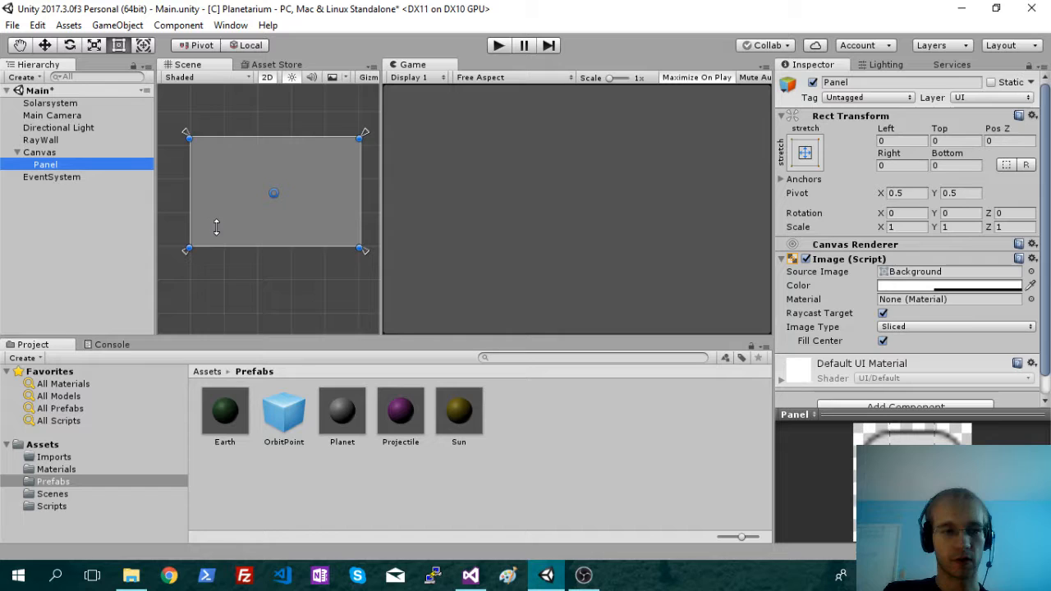
{"action": "left_click", "coordinate": [39, 151]}
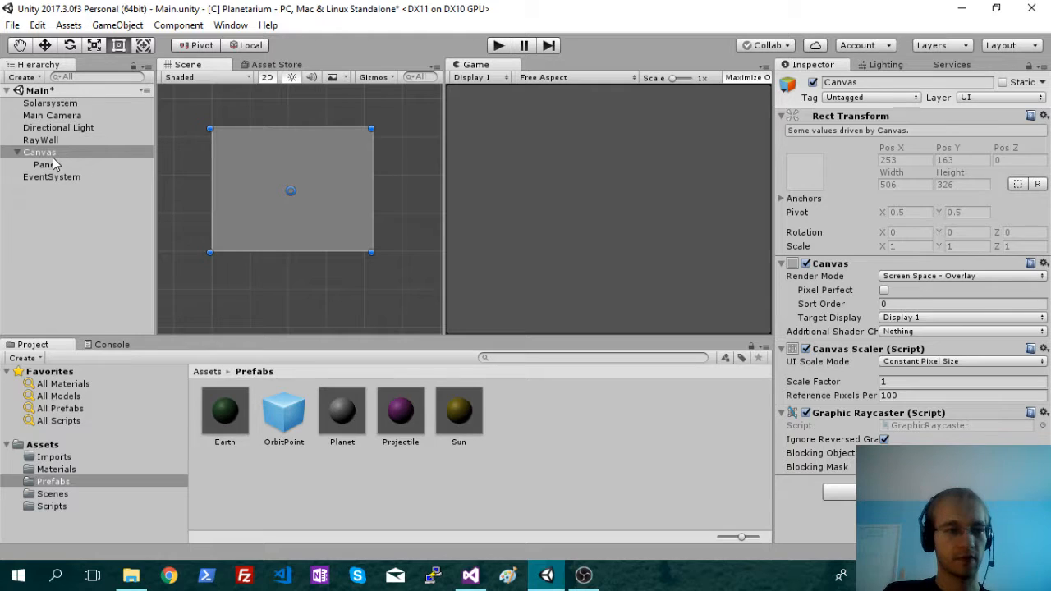
Rename the Canvas to Lobby and select its nested Panel
{"action": "right_click", "coordinate": [40, 151]}
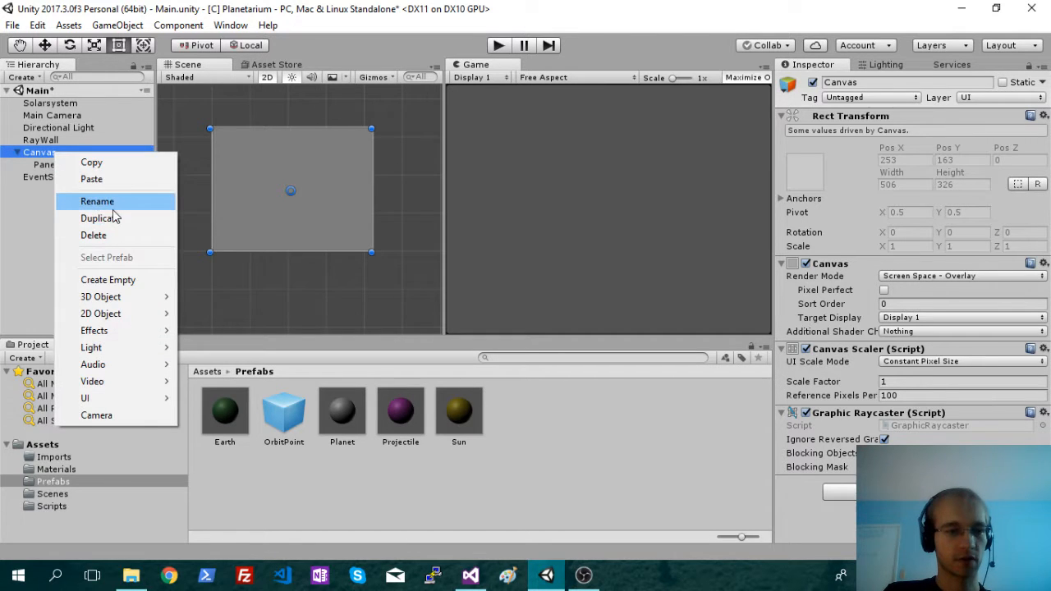
{"action": "left_click", "coordinate": [97, 200]}
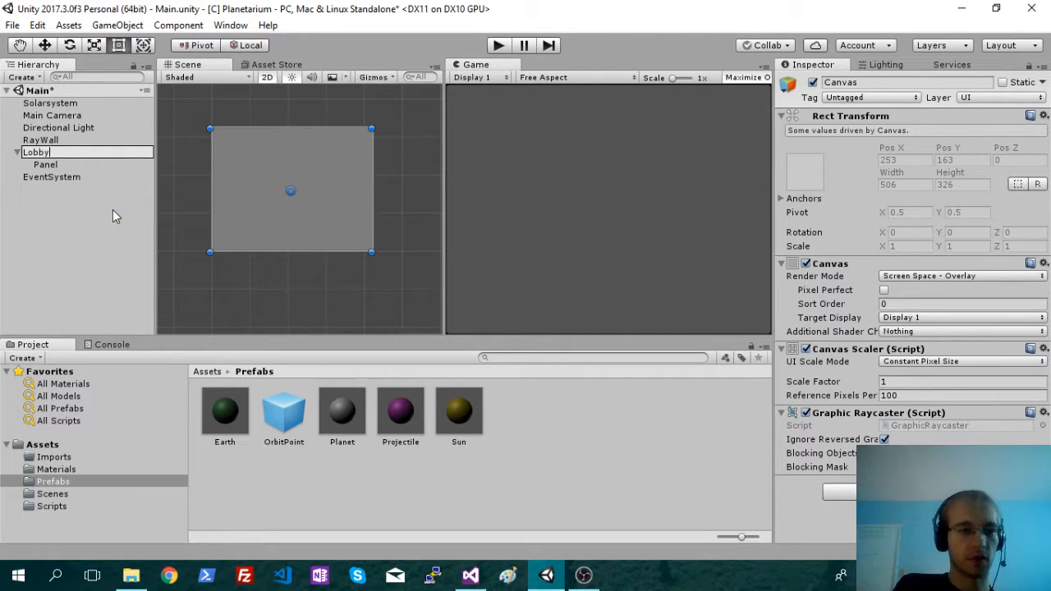
{"action": "left_click", "coordinate": [36, 151]}
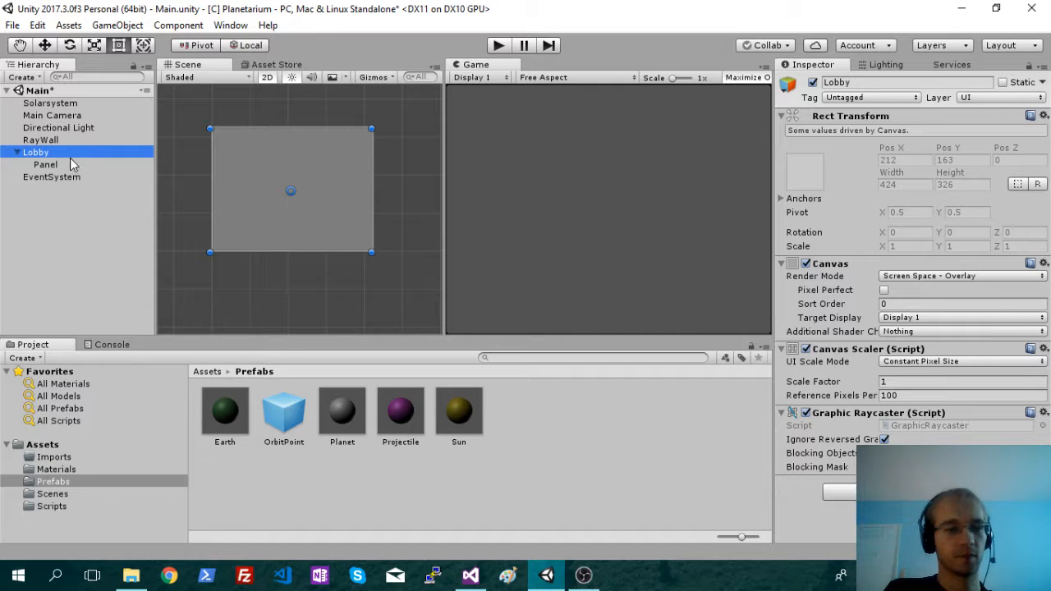
{"action": "left_click", "coordinate": [46, 164]}
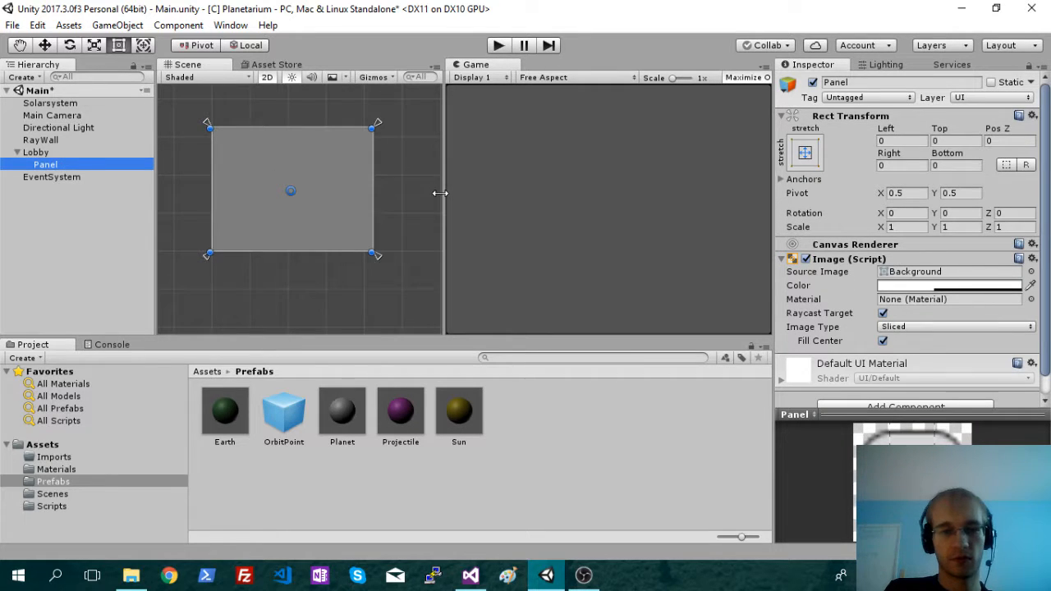
Set the Lobby panel's Image colour Alpha to 255 so it is fully opaque white
{"action": "left_click_drag", "start_coordinate": [440, 193], "coordinate": [407, 193]}
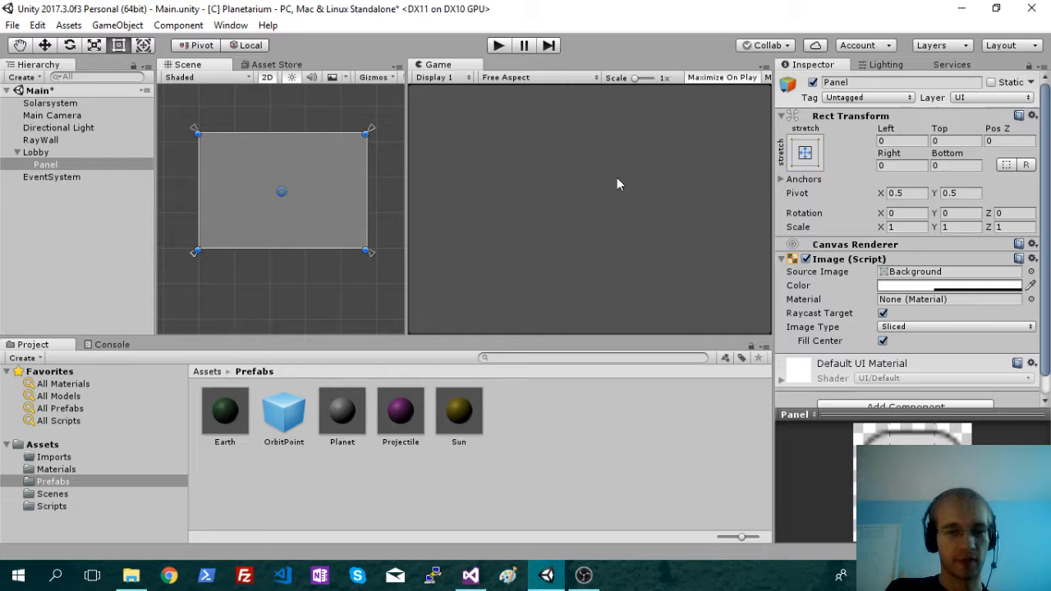
{"action": "left_click", "coordinate": [949, 286]}
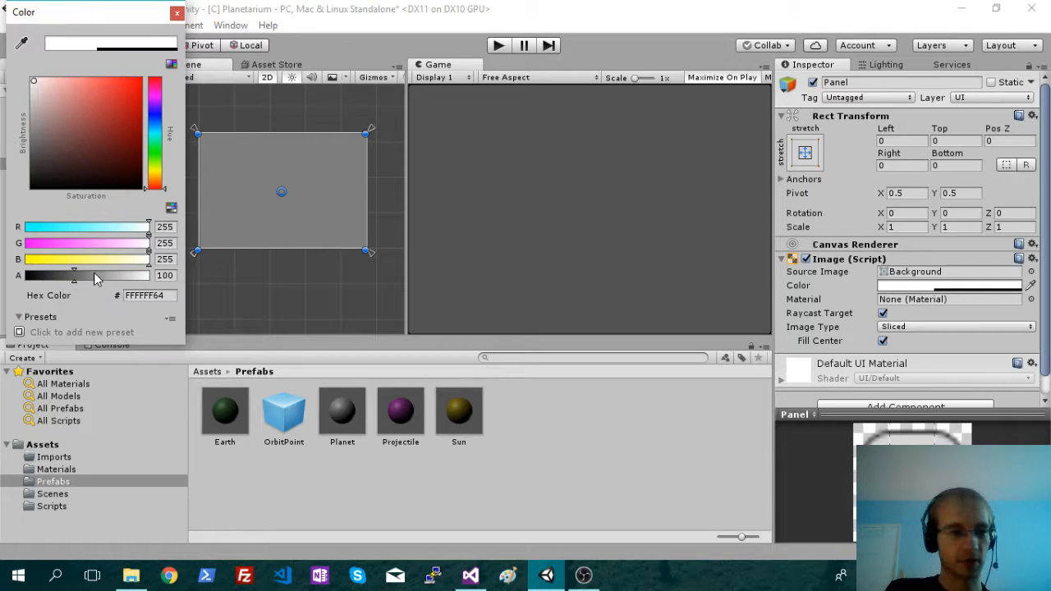
{"action": "left_click_drag", "start_coordinate": [74, 275], "coordinate": [151, 276]}
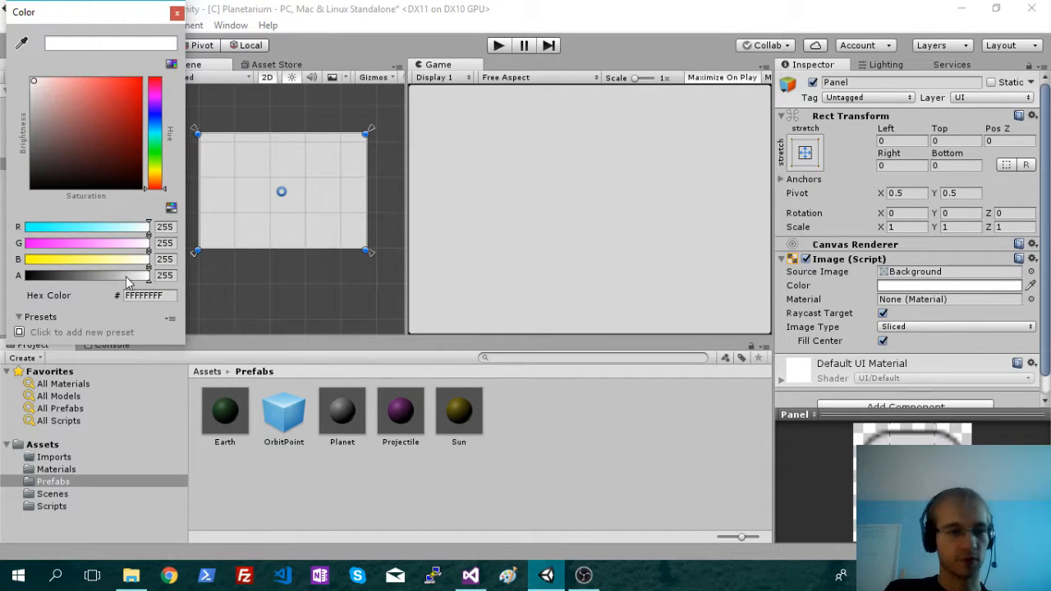
{"action": "left_click", "coordinate": [176, 17]}
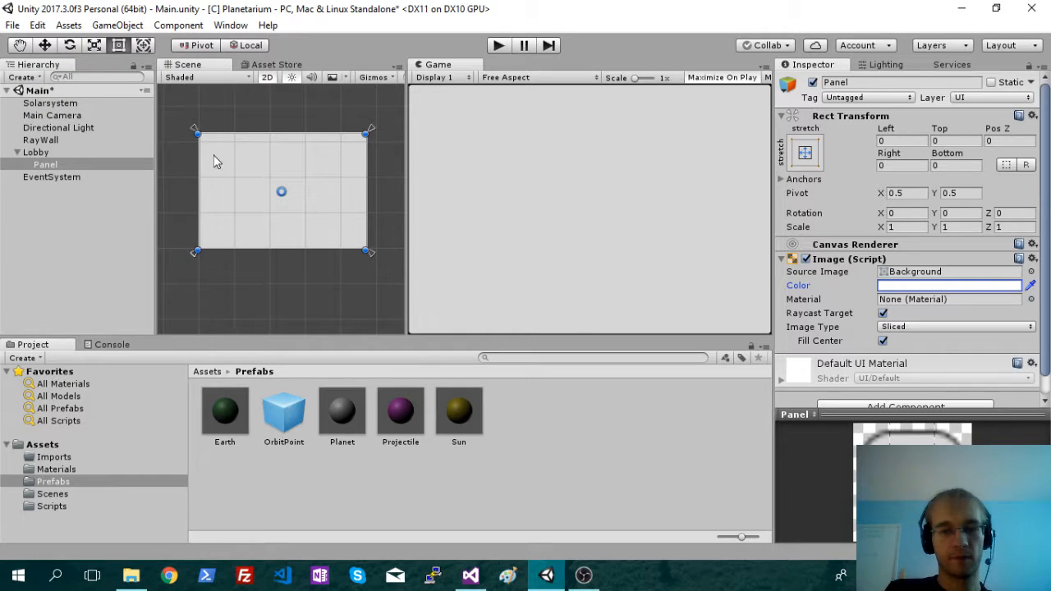
{"action": "left_click", "coordinate": [36, 151]}
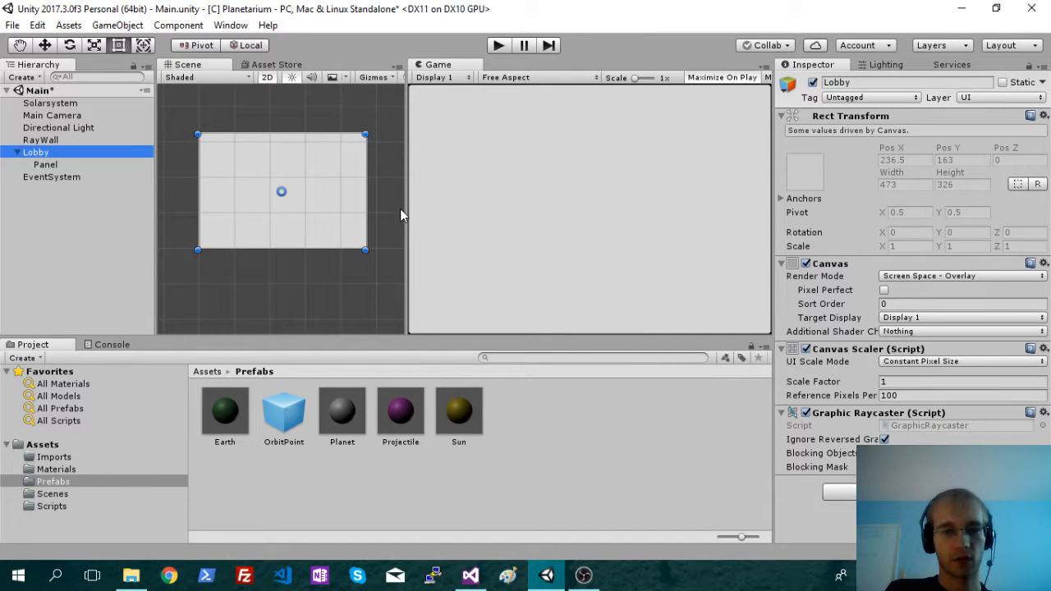
Add a second UI Panel under Lobby, stretched as a strip across the top
{"action": "left_click", "coordinate": [127, 24]}
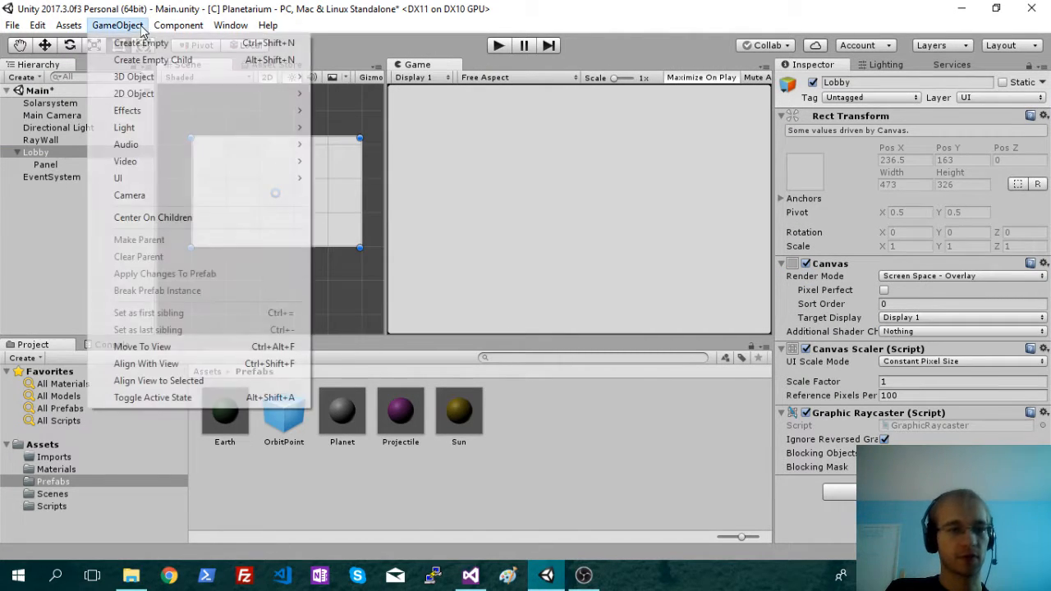
{"action": "mouse_move", "coordinate": [118, 178]}
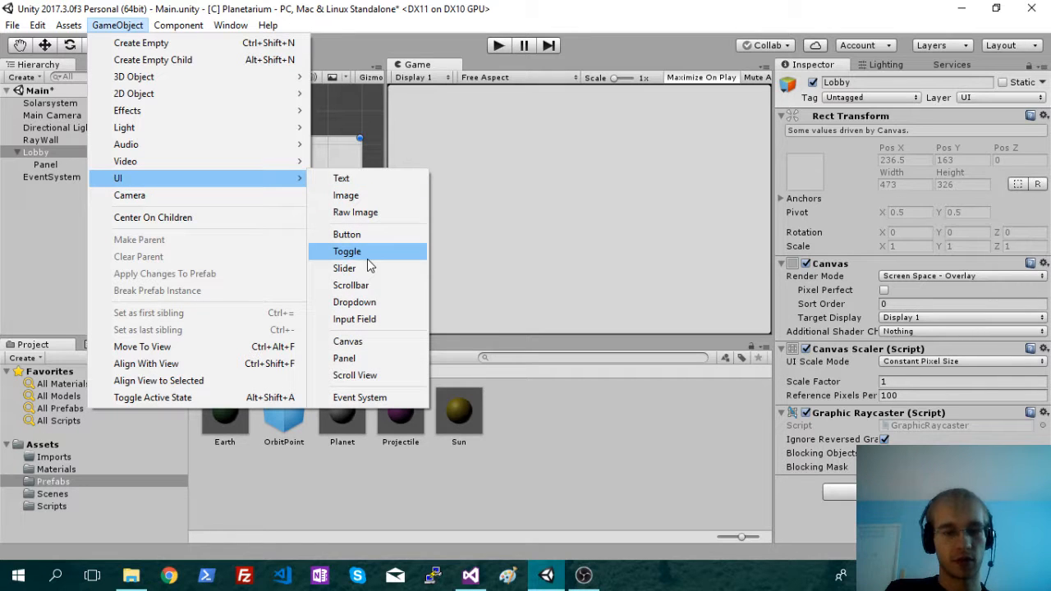
{"action": "mouse_move", "coordinate": [368, 358]}
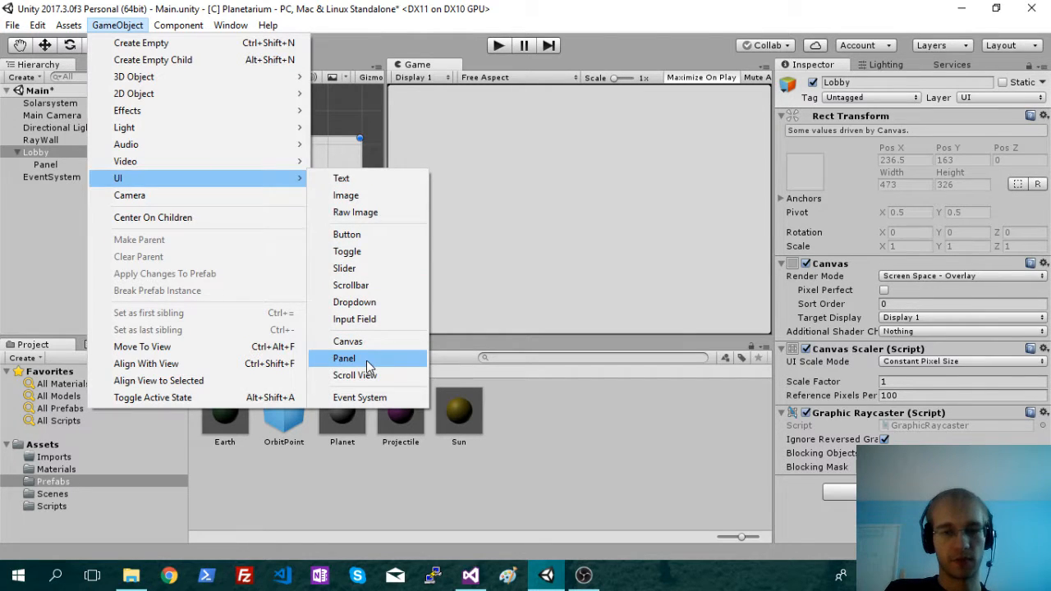
{"action": "left_click", "coordinate": [345, 358]}
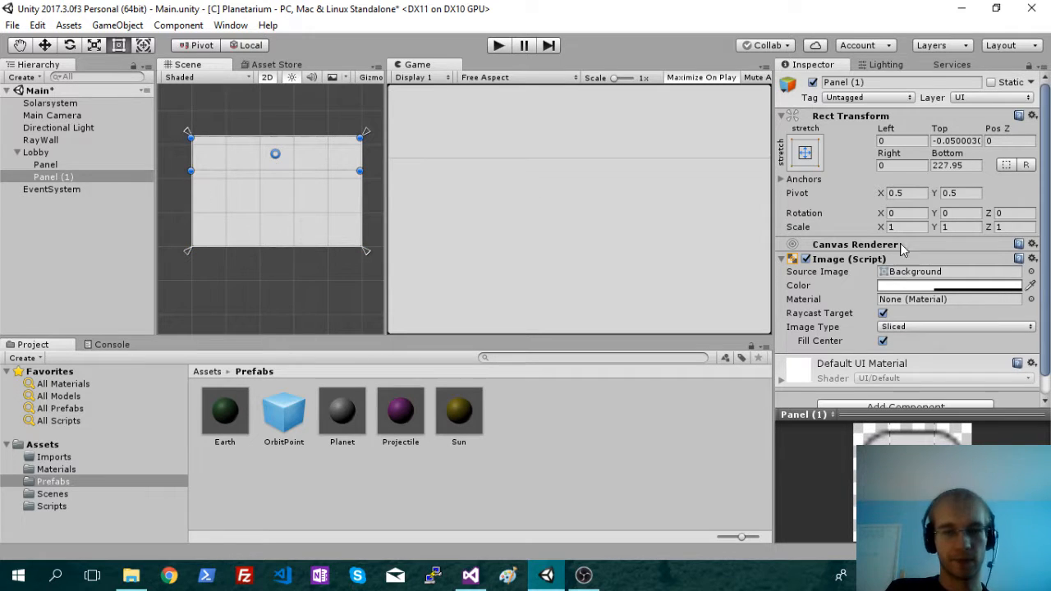
Colour the top panel red with Alpha at full opacity
{"action": "left_click", "coordinate": [949, 286]}
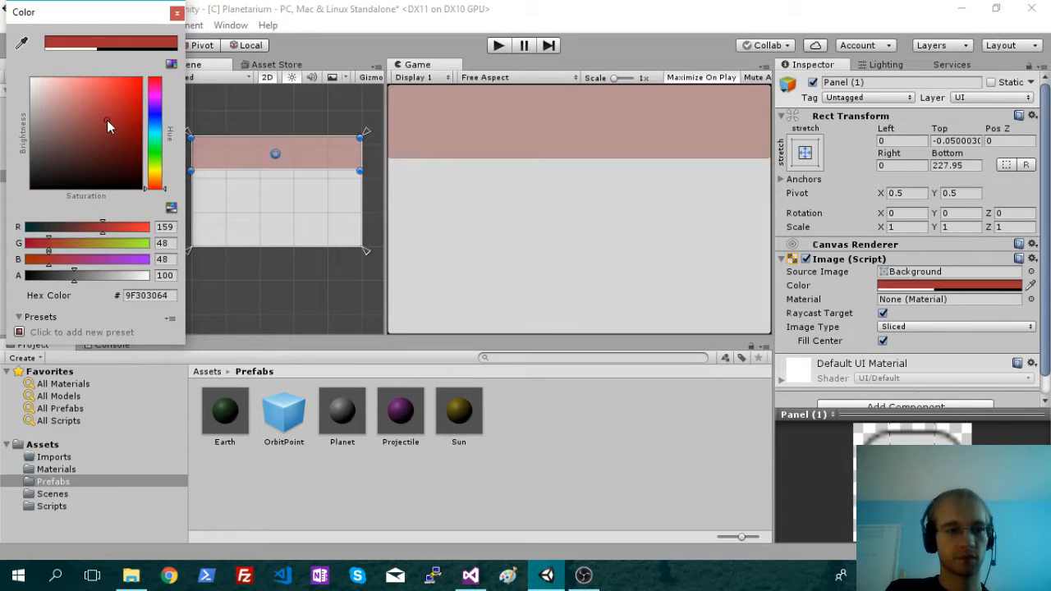
{"action": "left_click_drag", "start_coordinate": [112, 128], "coordinate": [115, 101]}
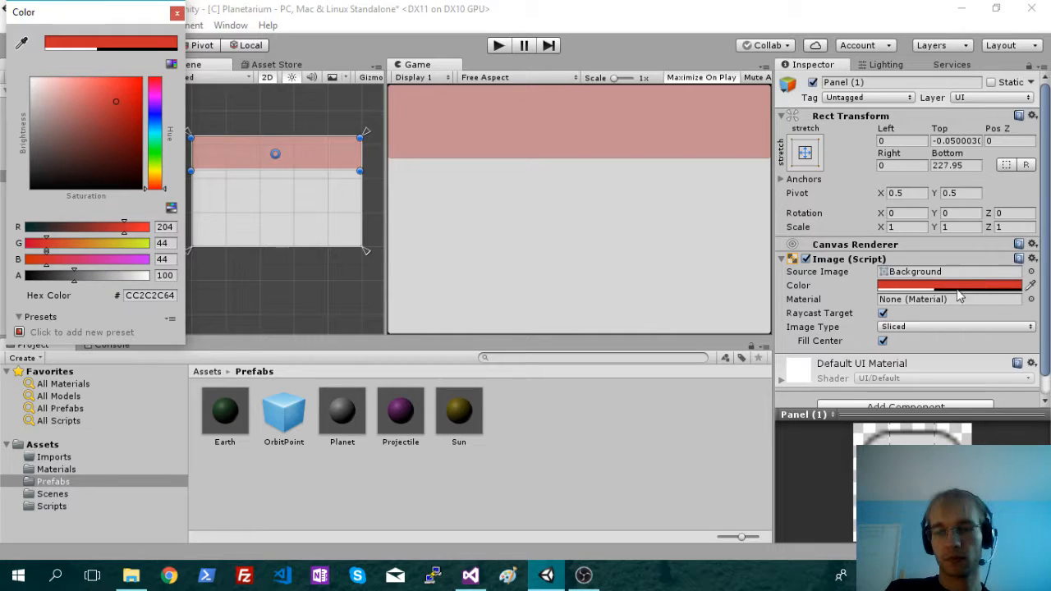
{"action": "left_click_drag", "start_coordinate": [74, 276], "coordinate": [151, 276]}
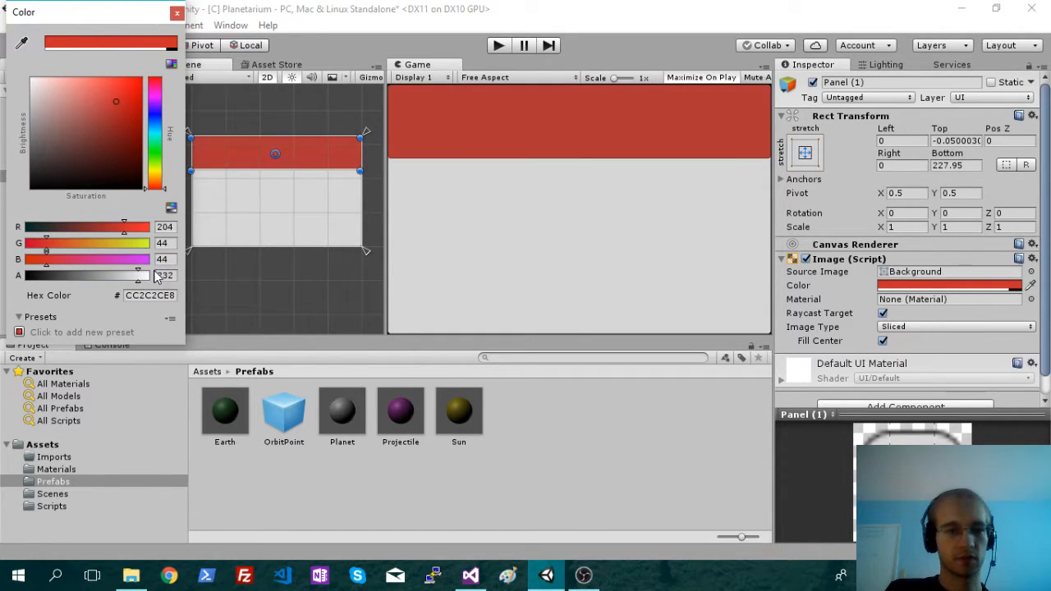
{"action": "left_click", "coordinate": [174, 13]}
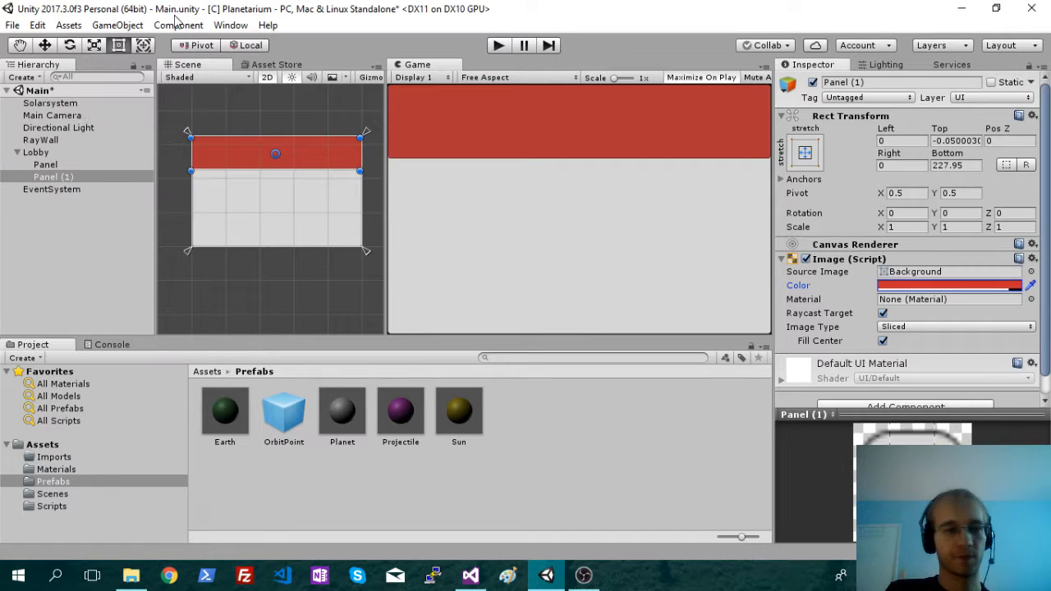
Rename Panel (1) to TitlePannel
{"action": "right_click", "coordinate": [52, 177]}
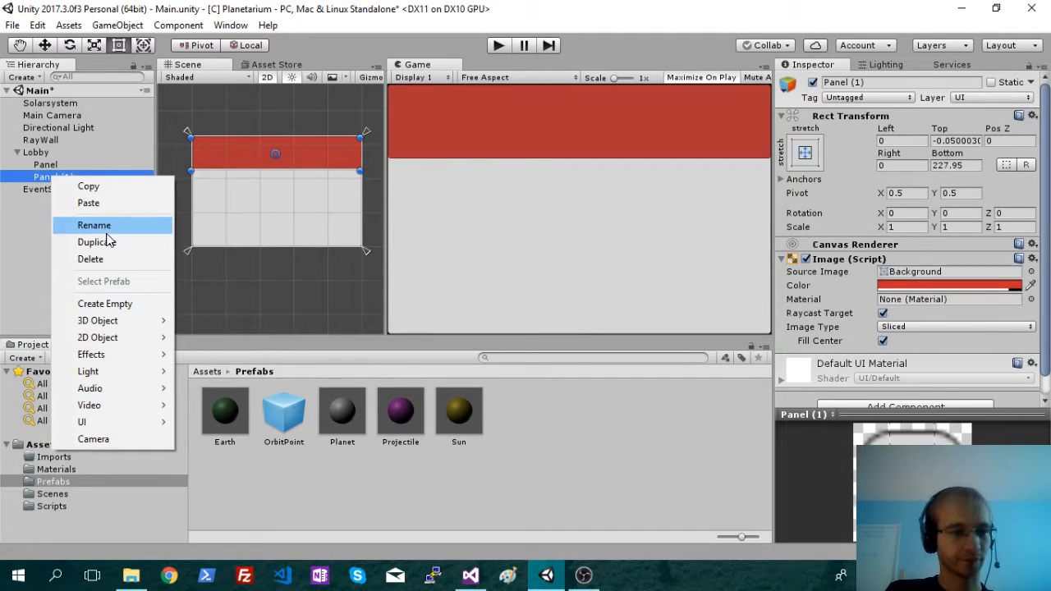
{"action": "left_click", "coordinate": [93, 225]}
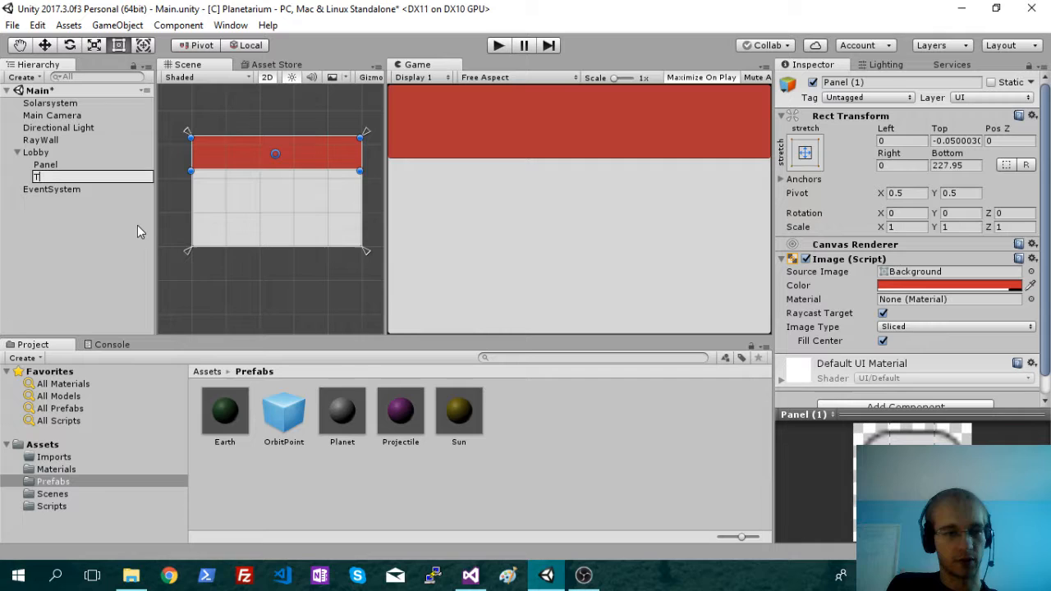
{"action": "type", "text": "Title"}
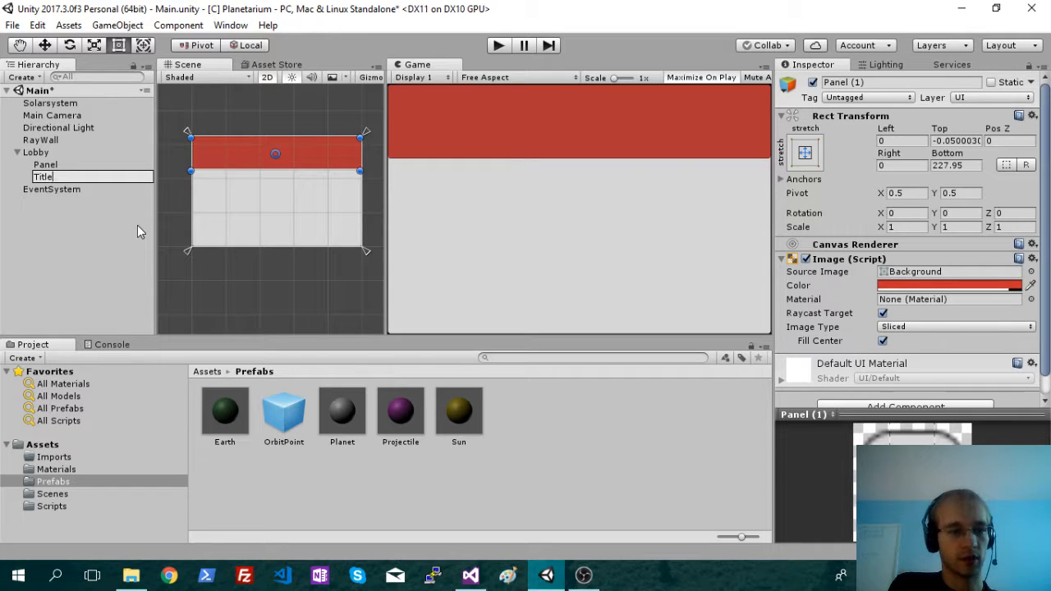
{"action": "type", "text": "TitlePannel"}
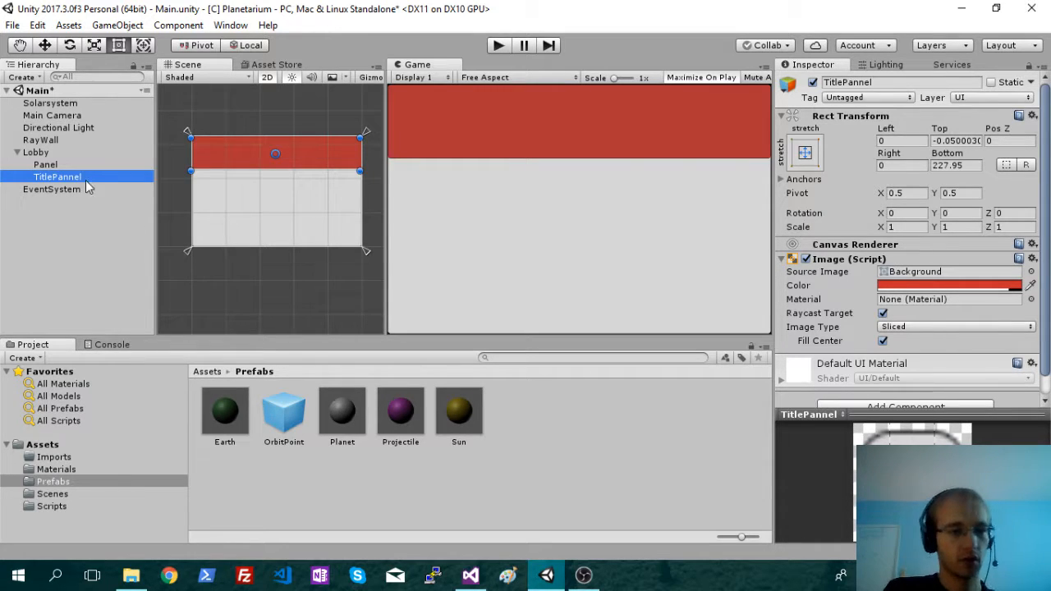
{"action": "left_click", "coordinate": [118, 25]}
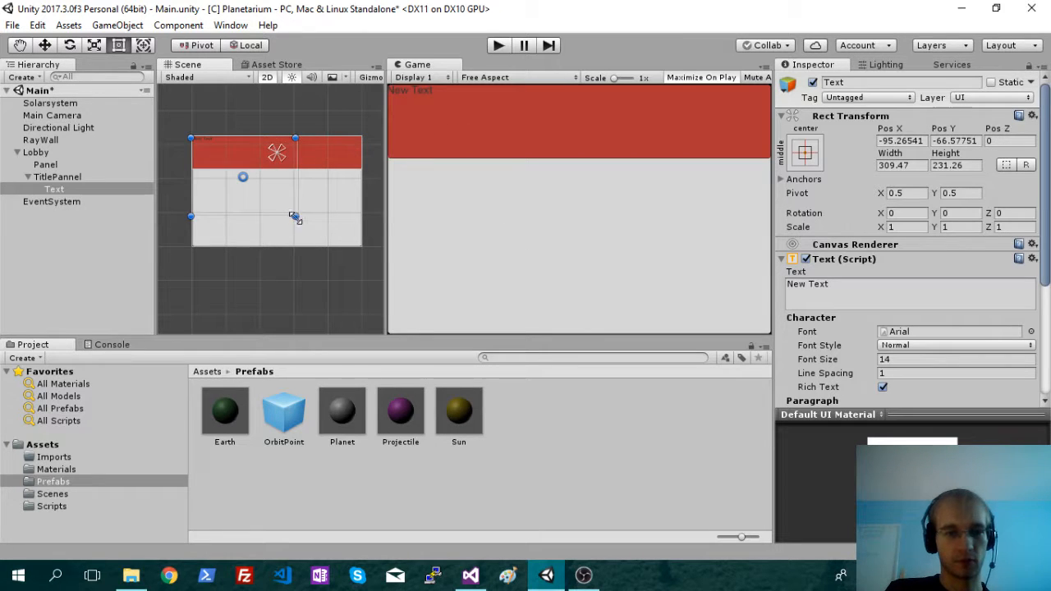
Stretch the Text box over the red title panel and centre its alignment
{"action": "left_click_drag", "start_coordinate": [296, 217], "coordinate": [358, 165]}
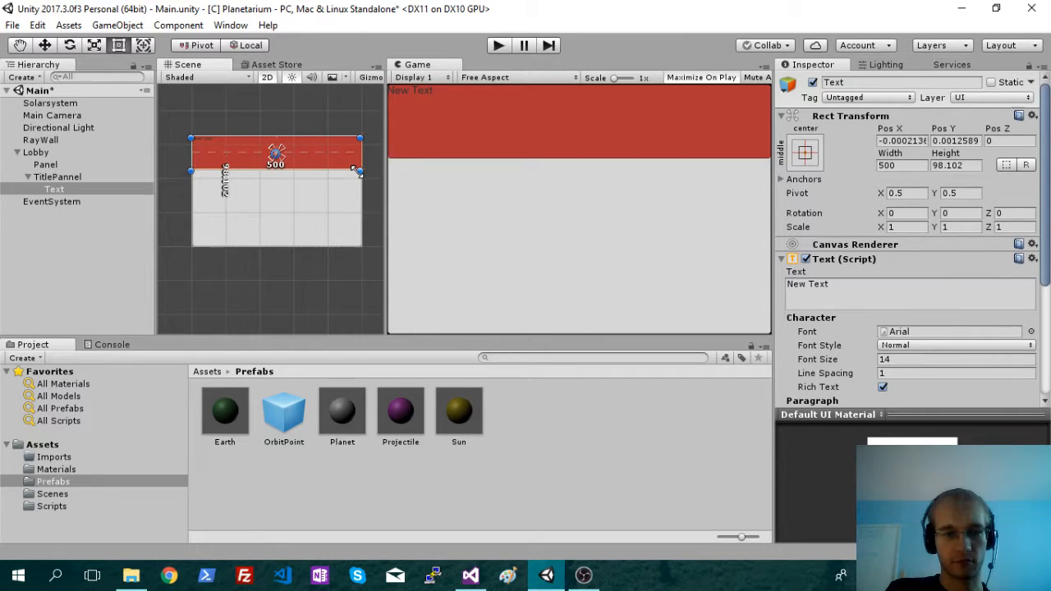
{"action": "scroll", "scroll_direction": "down", "scroll_amount": 3}
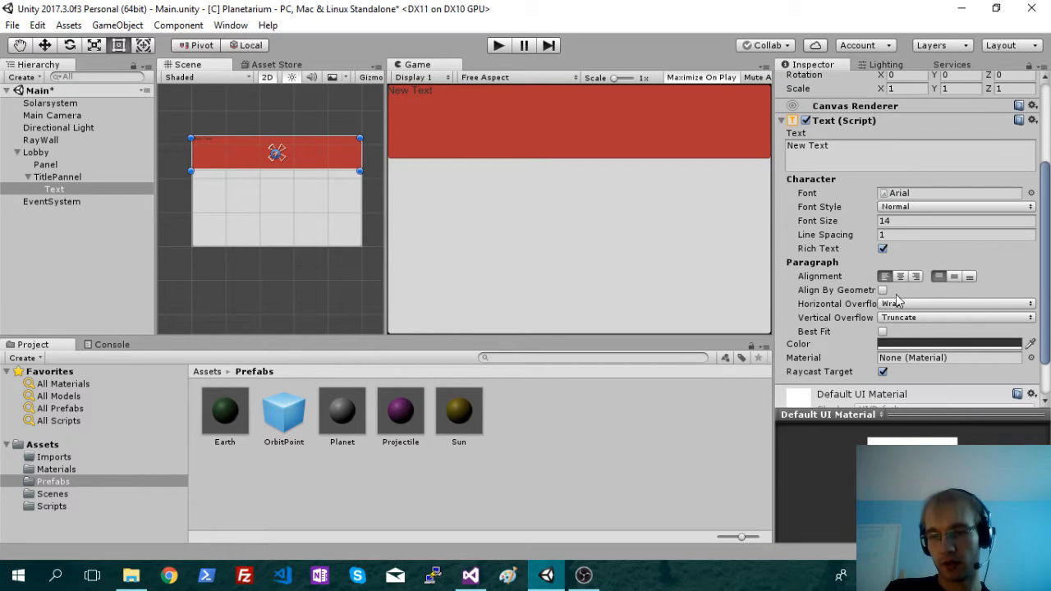
{"action": "left_click", "coordinate": [952, 276]}
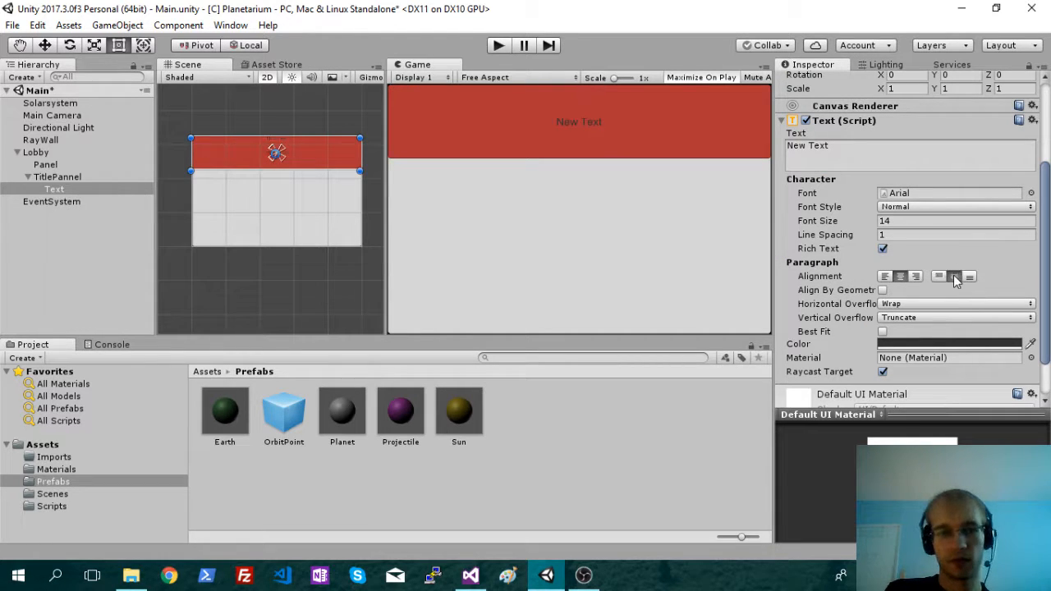
Set the title Font Size to 30 and its text to Planets
{"action": "left_click", "coordinate": [956, 220]}
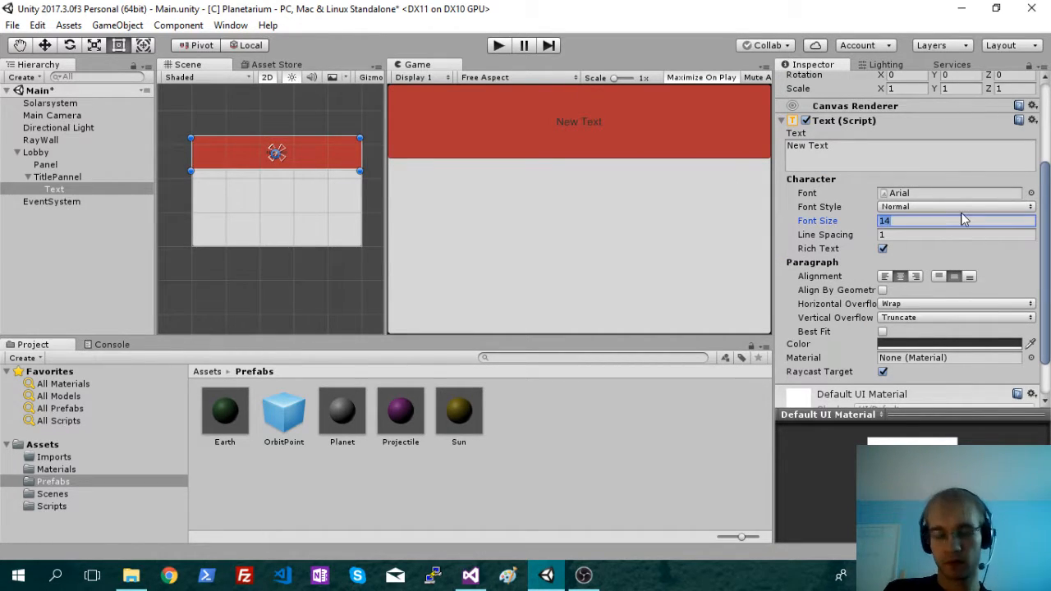
{"action": "type", "text": "20"}
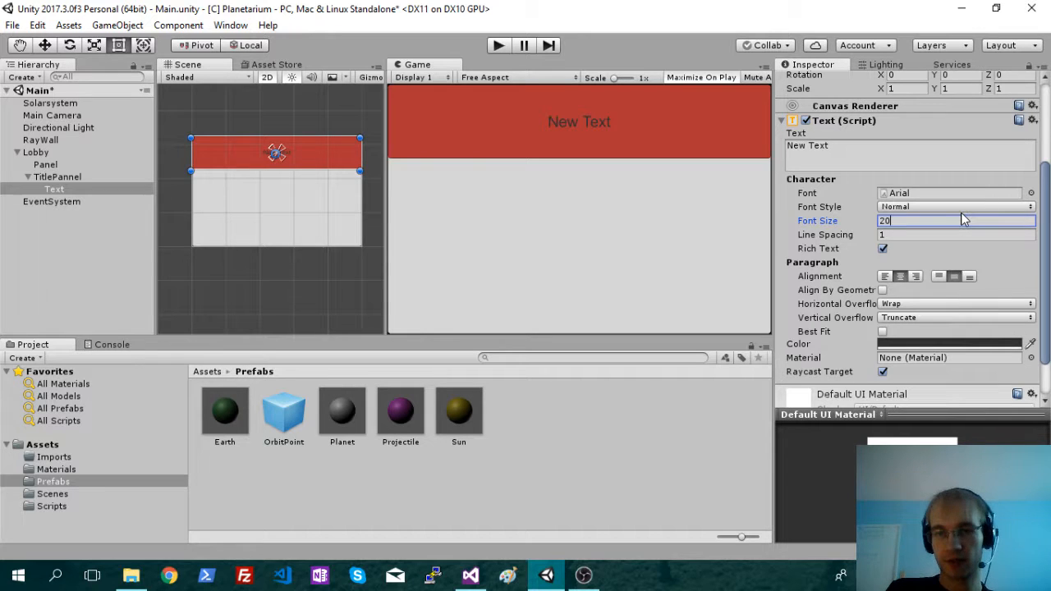
{"action": "type", "text": "3"}
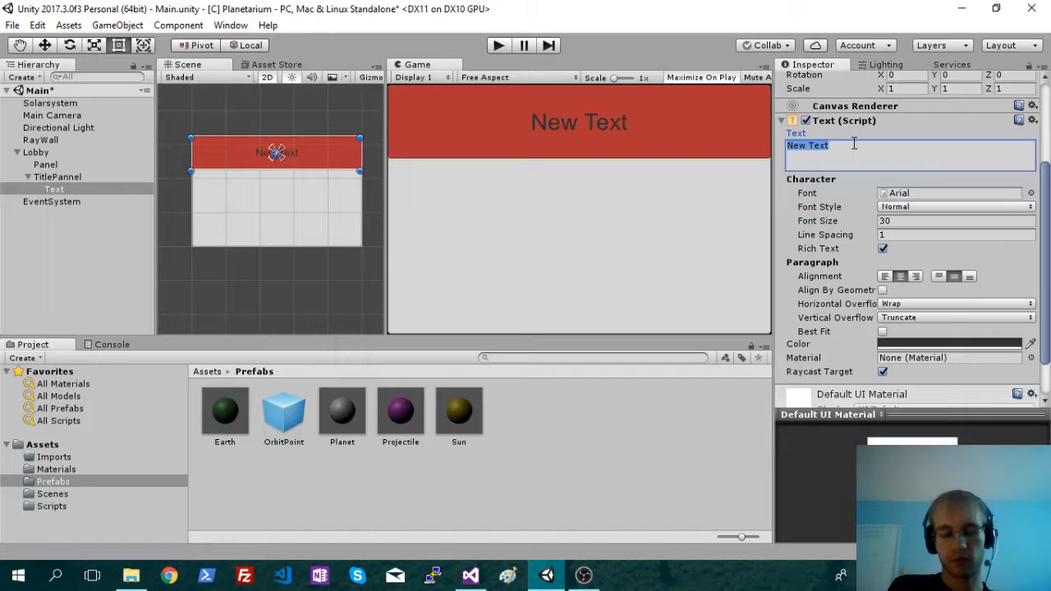
{"action": "type", "text": "Planets"}
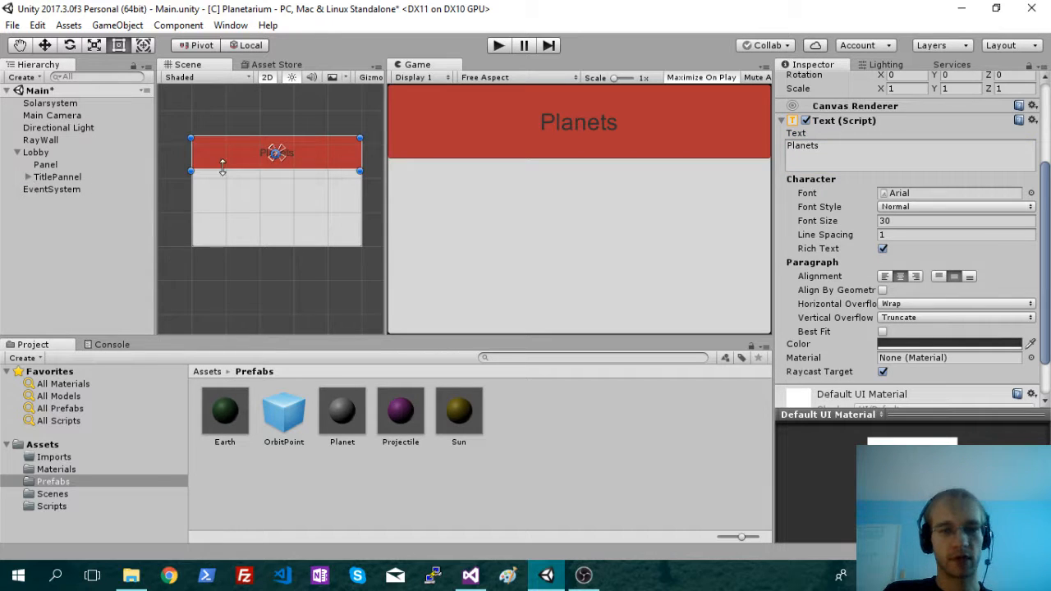
Add a UI Button under Lobby and rename it Start
{"action": "left_click", "coordinate": [117, 24]}
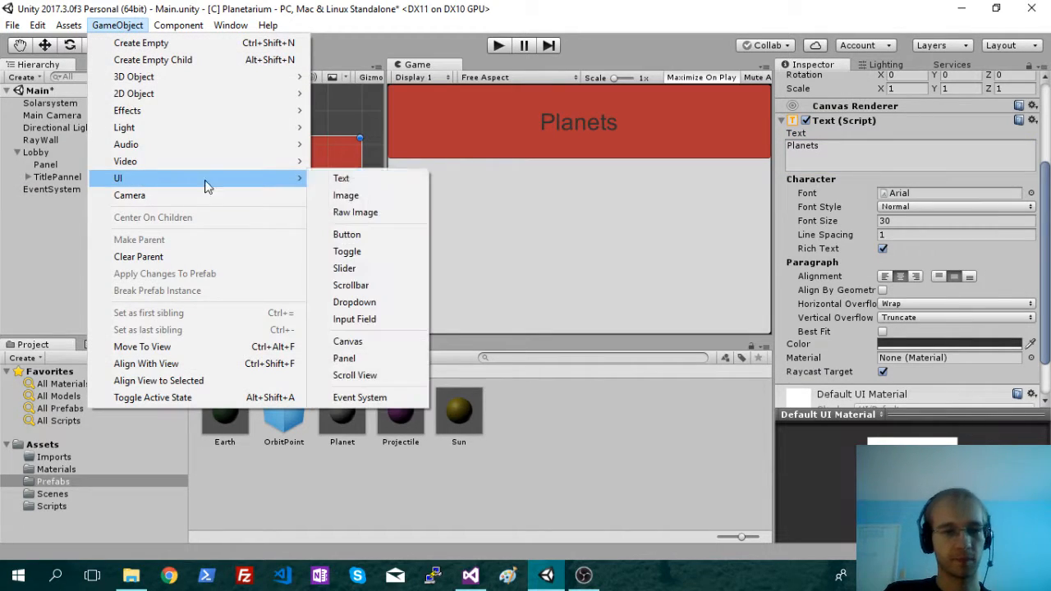
{"action": "left_click", "coordinate": [346, 233]}
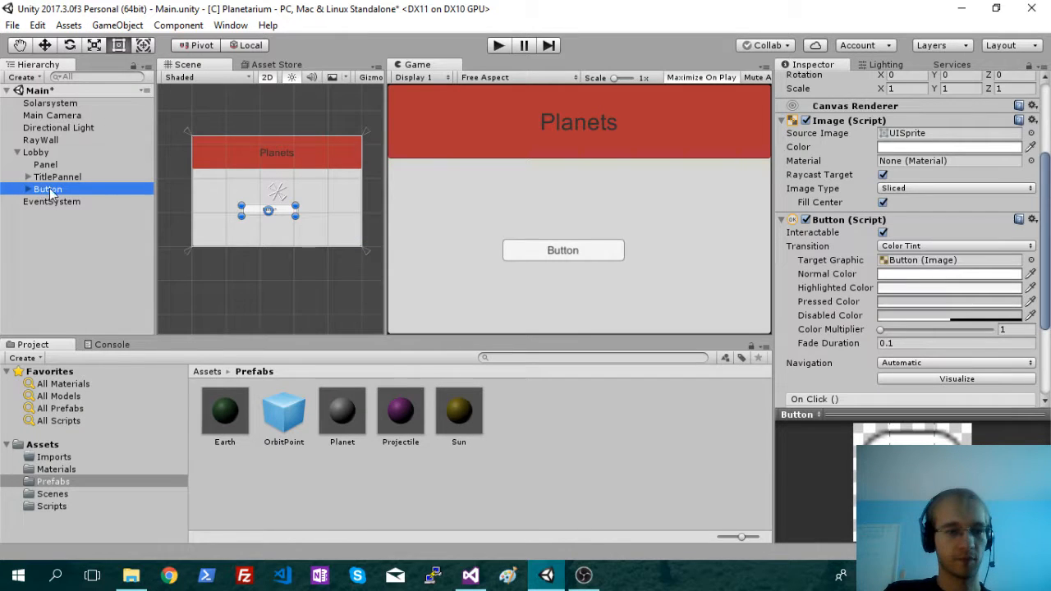
{"action": "mouse_move", "coordinate": [31, 199]}
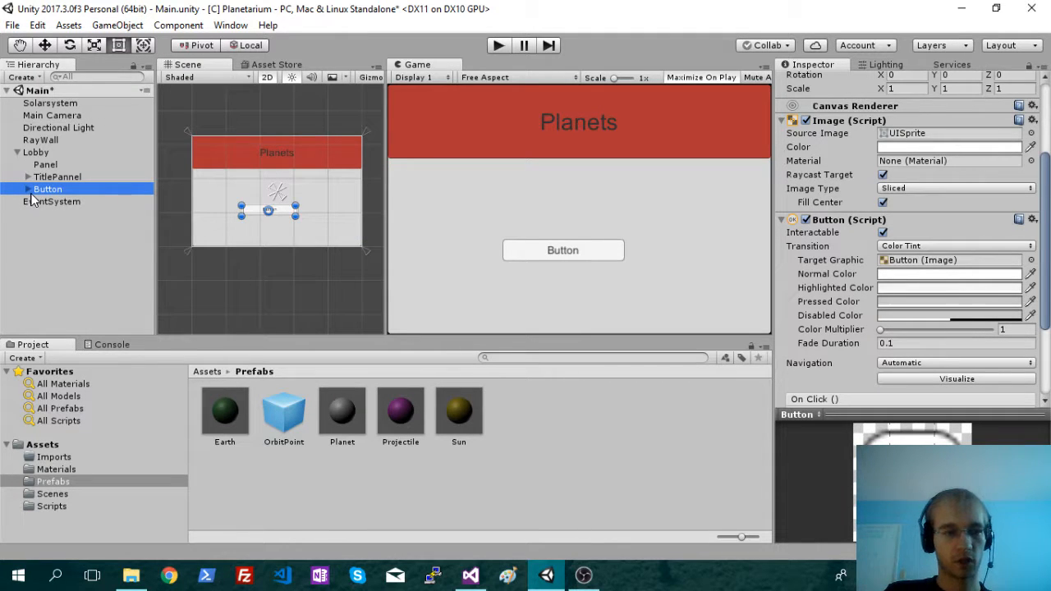
{"action": "right_click", "coordinate": [48, 189]}
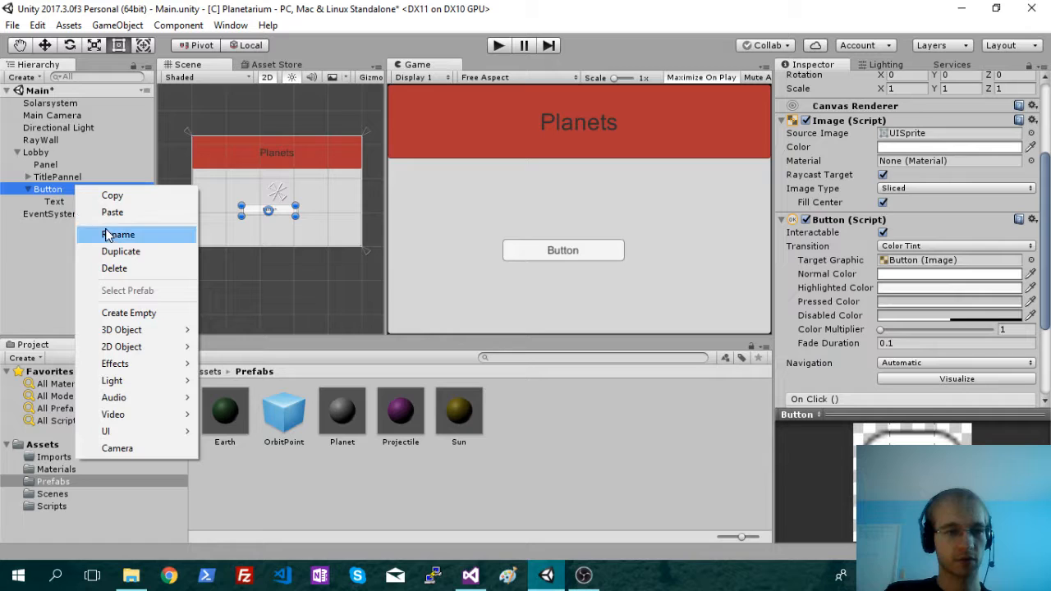
{"action": "left_click", "coordinate": [118, 233]}
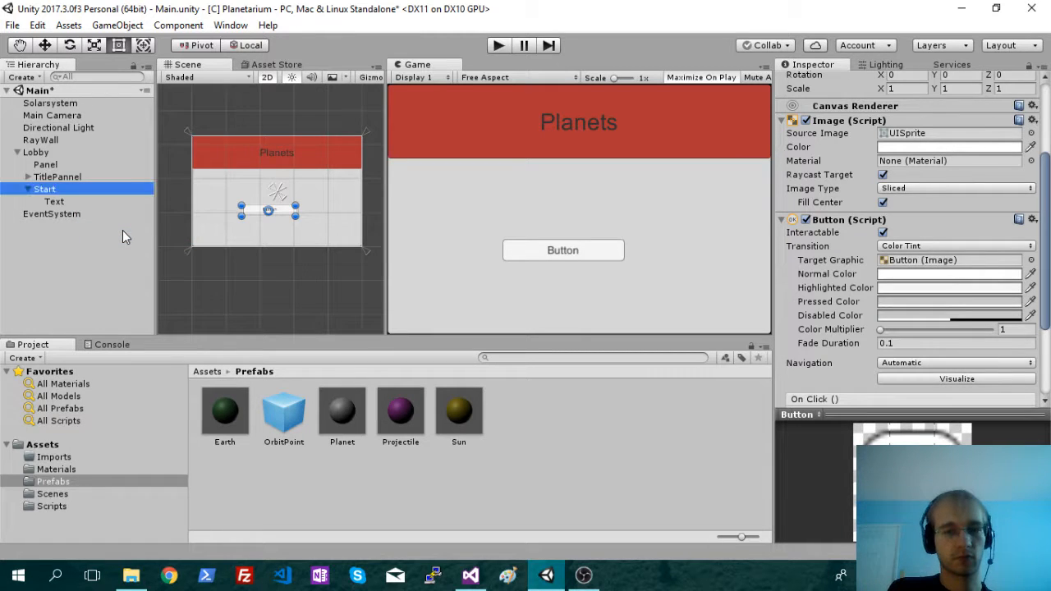
Change the button's child Text label to read Start
{"action": "left_click", "coordinate": [54, 201]}
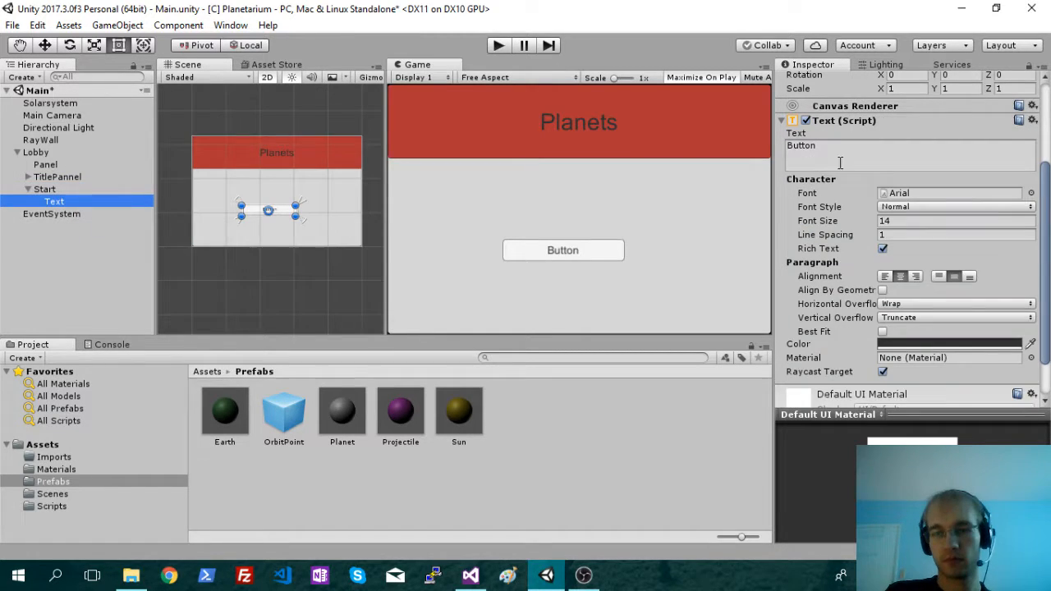
{"action": "type", "text": "Ta"}
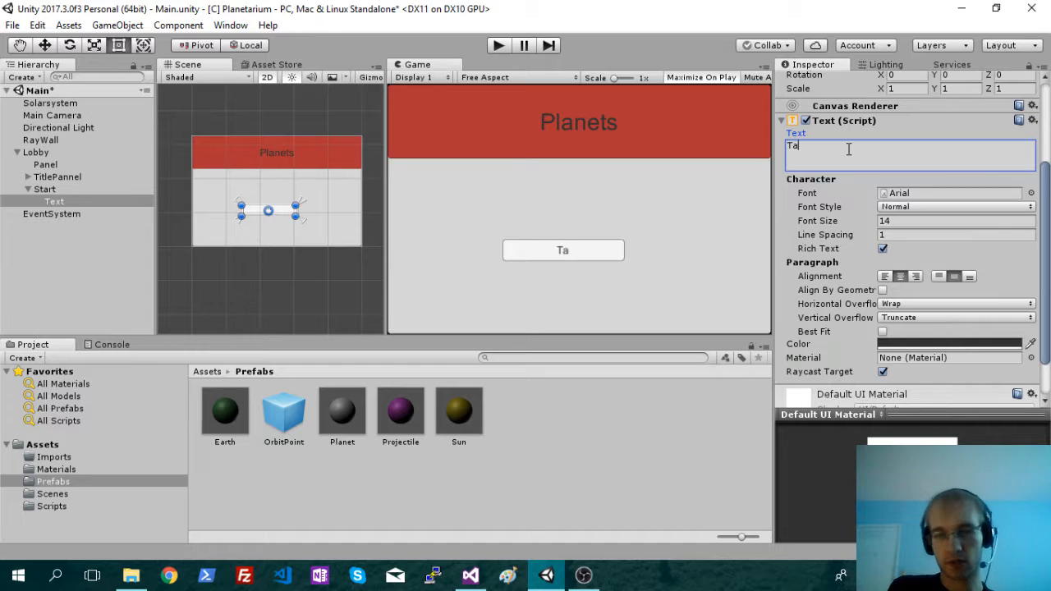
{"action": "type", "text": "Start"}
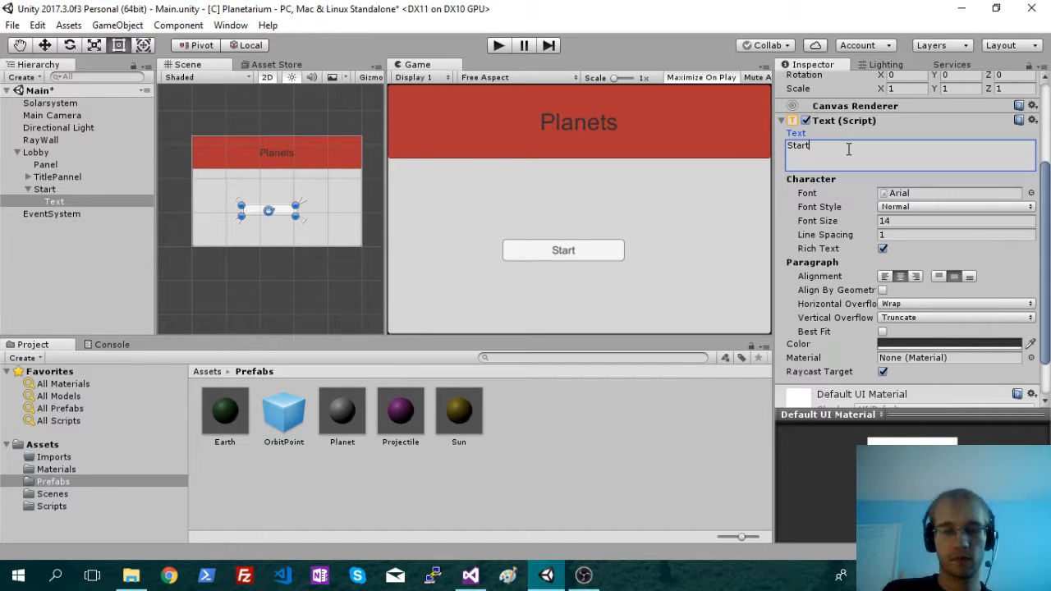
{"action": "left_click", "coordinate": [46, 188]}
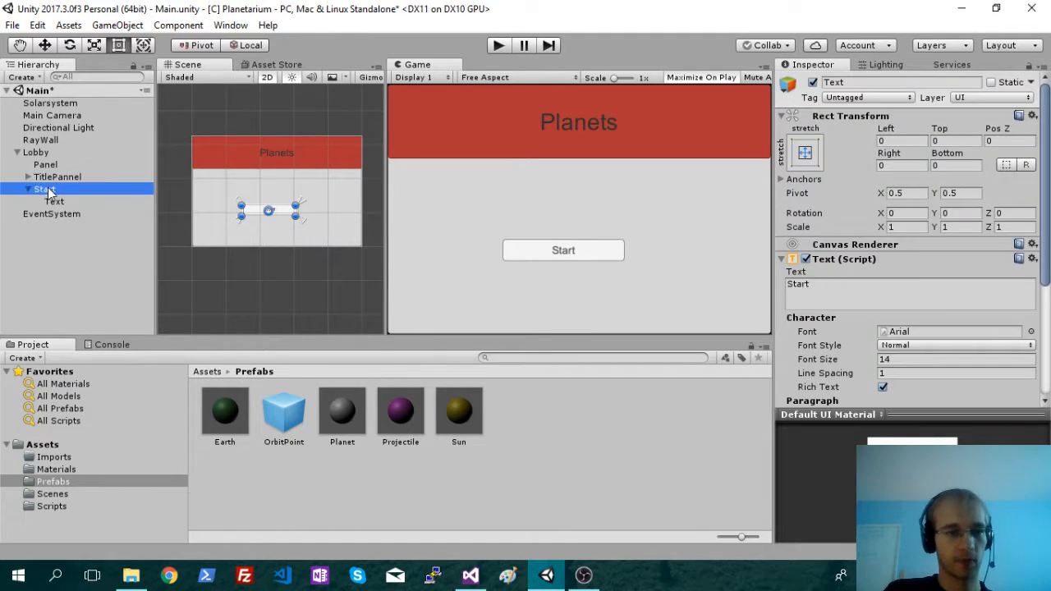
{"action": "left_click", "coordinate": [43, 188]}
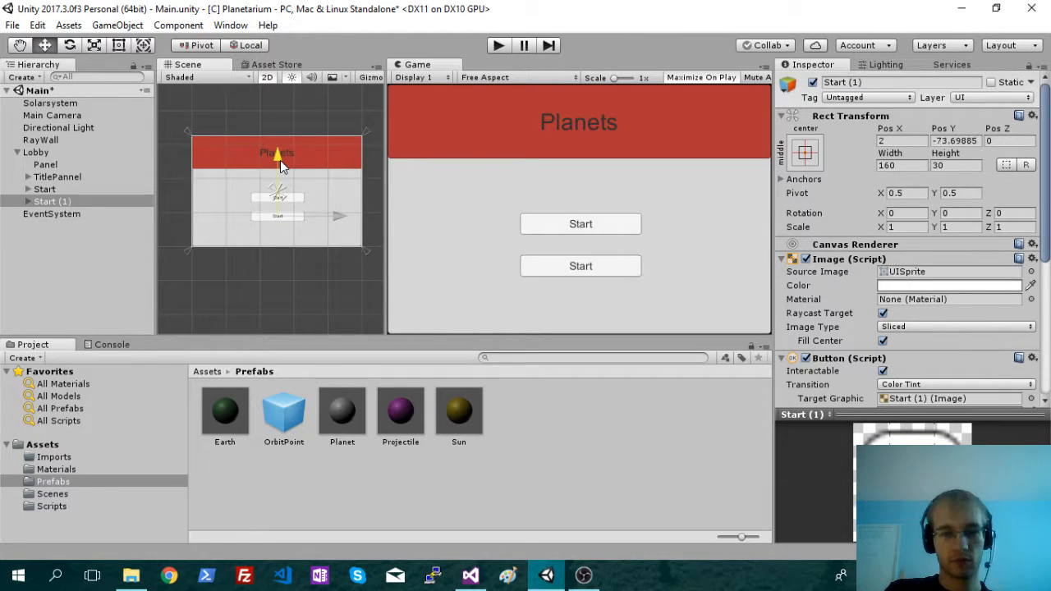
Rename the duplicated button to Exit and set its child Text label to Exit
{"action": "left_click", "coordinate": [45, 200]}
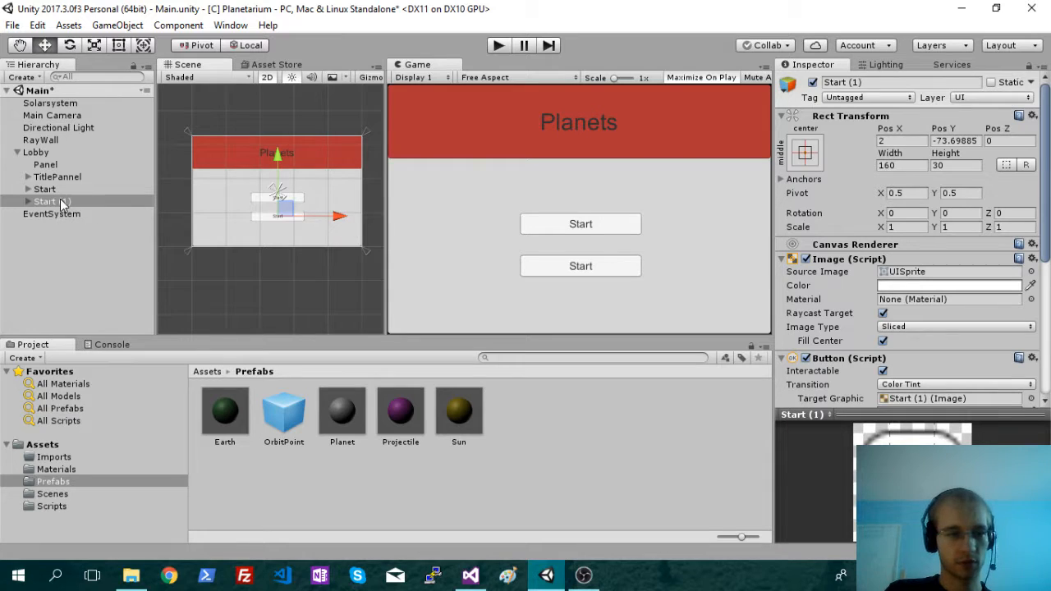
{"action": "type", "text": "Exit"}
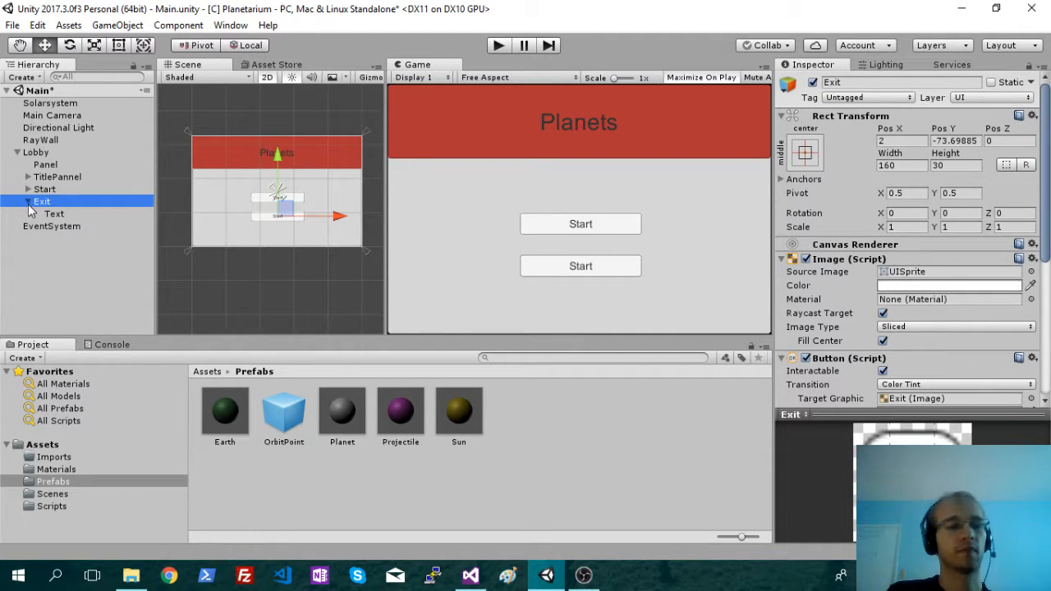
{"action": "left_click", "coordinate": [54, 213]}
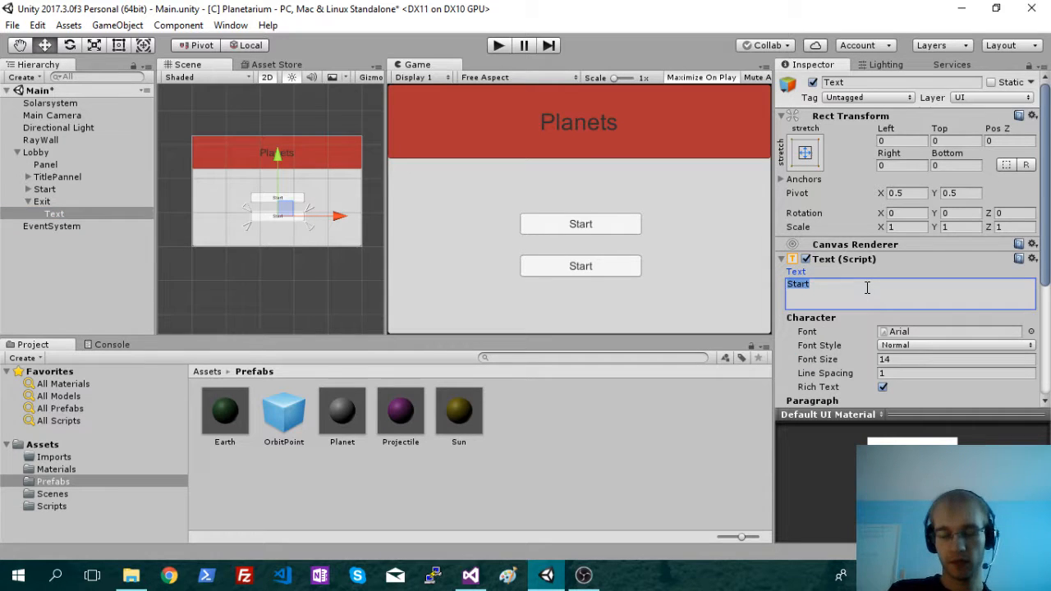
{"action": "type", "text": "Exit"}
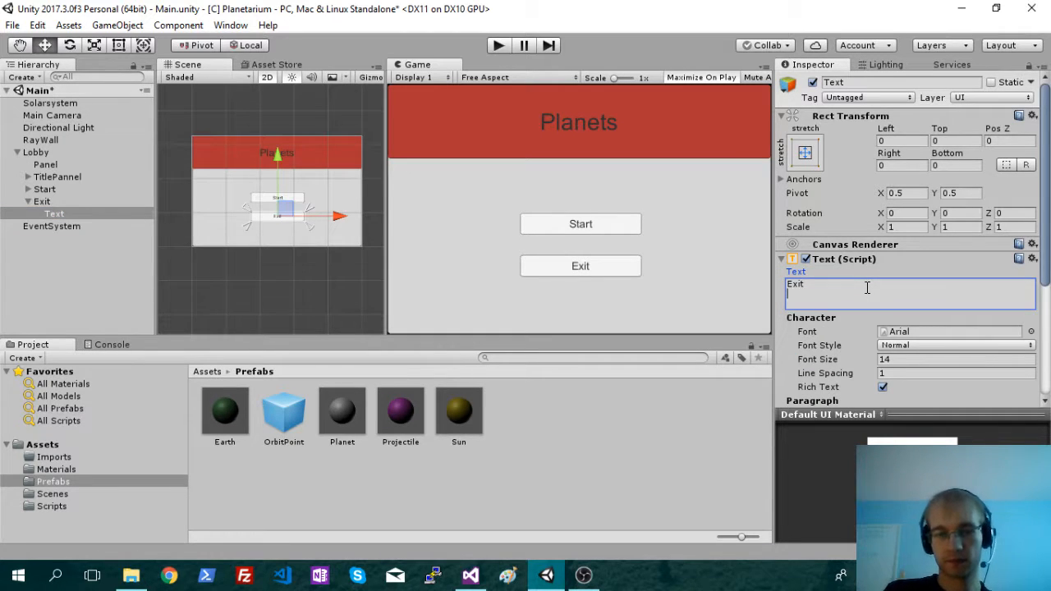
{"action": "left_click", "coordinate": [41, 200]}
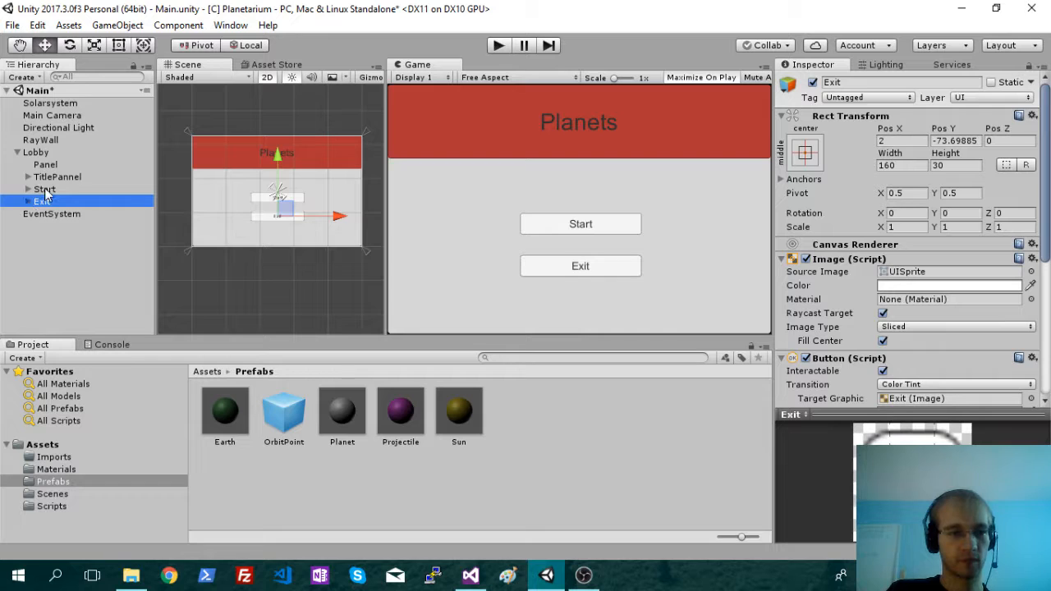
{"action": "left_click", "coordinate": [37, 151]}
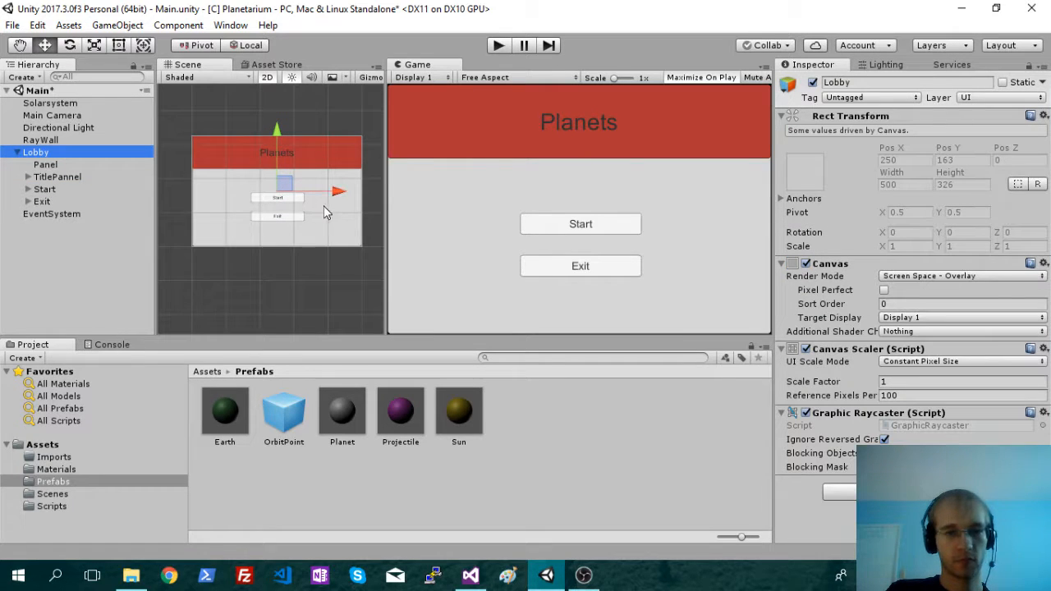
{"action": "mouse_move", "coordinate": [647, 122]}
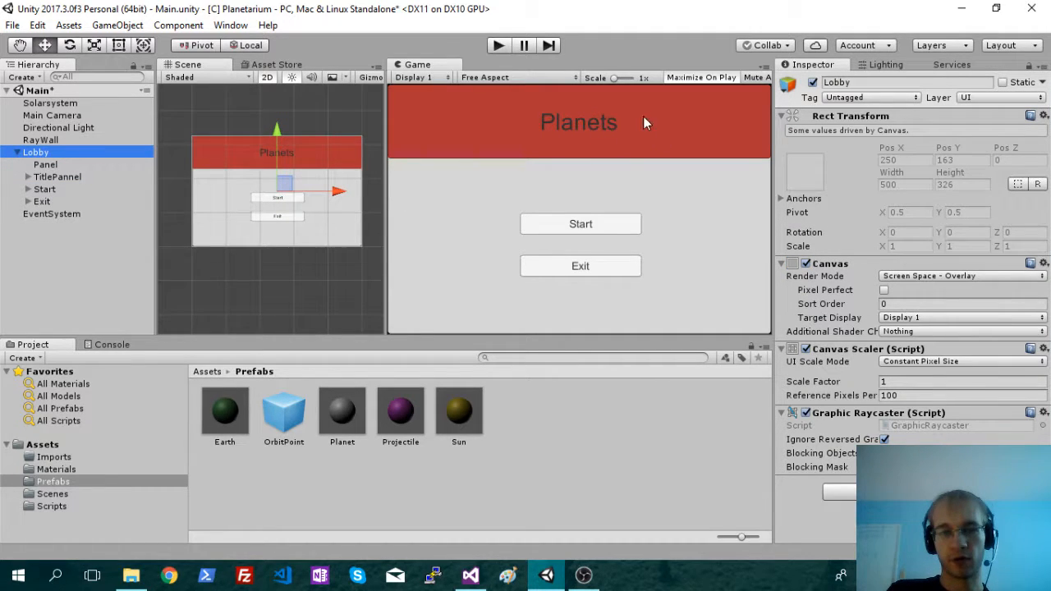